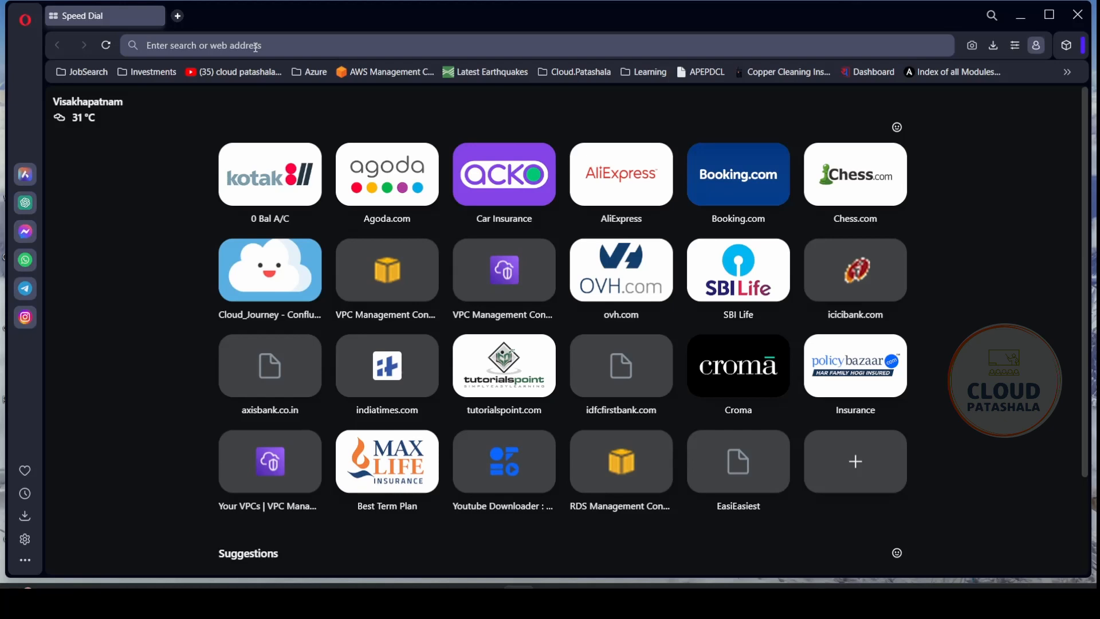
# Step: Search Google for 'terraform download for windows'
pyautogui.write('terraform download for windows')
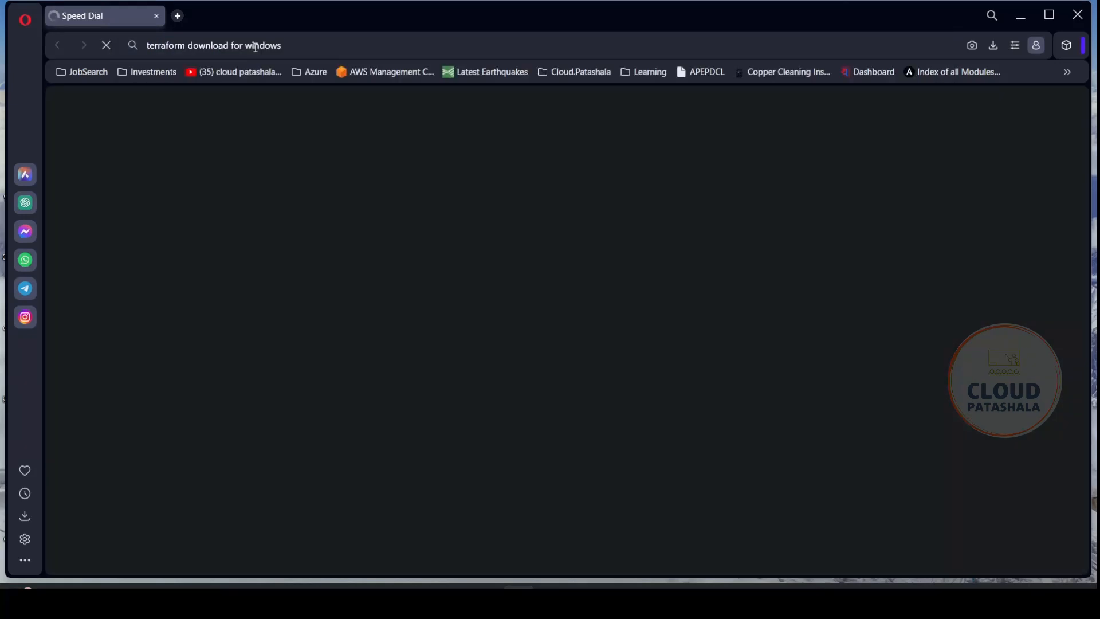
pyautogui.press('Return')
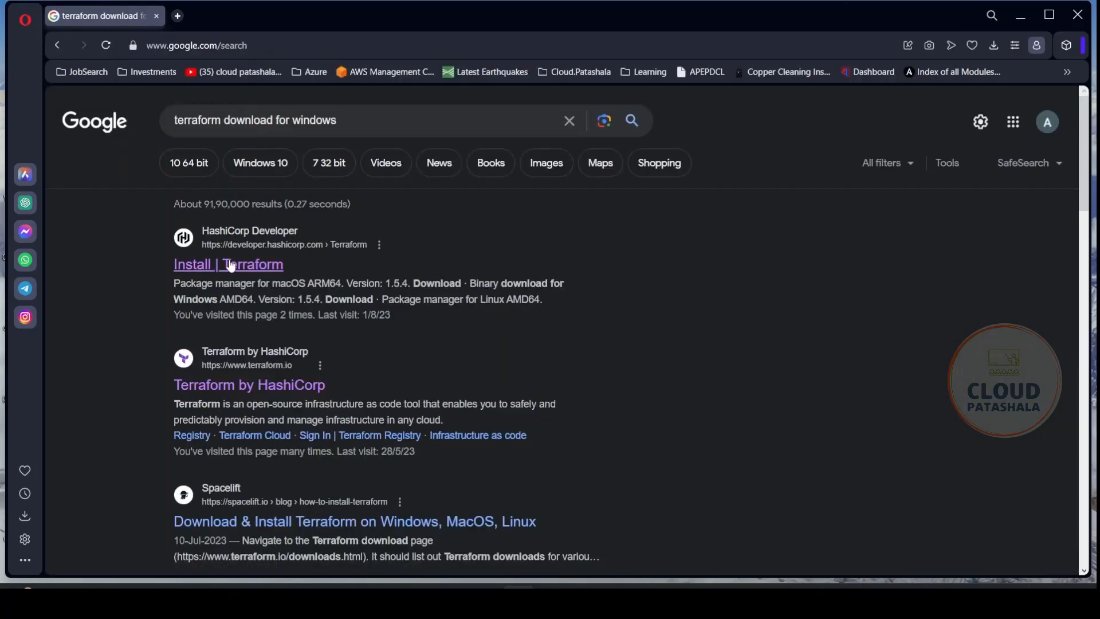
# Step: From HashiCorp's Install Terraform page, request the Windows AMD64 1.5.4 binary download
pyautogui.click(228, 265)
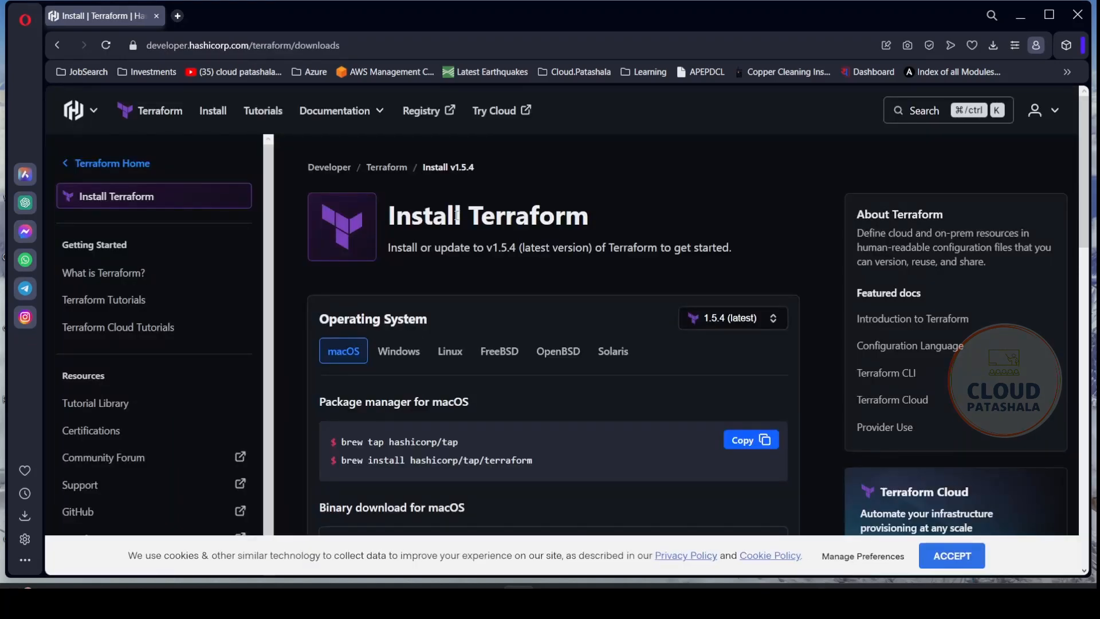
pyautogui.doubleClick(517, 216)
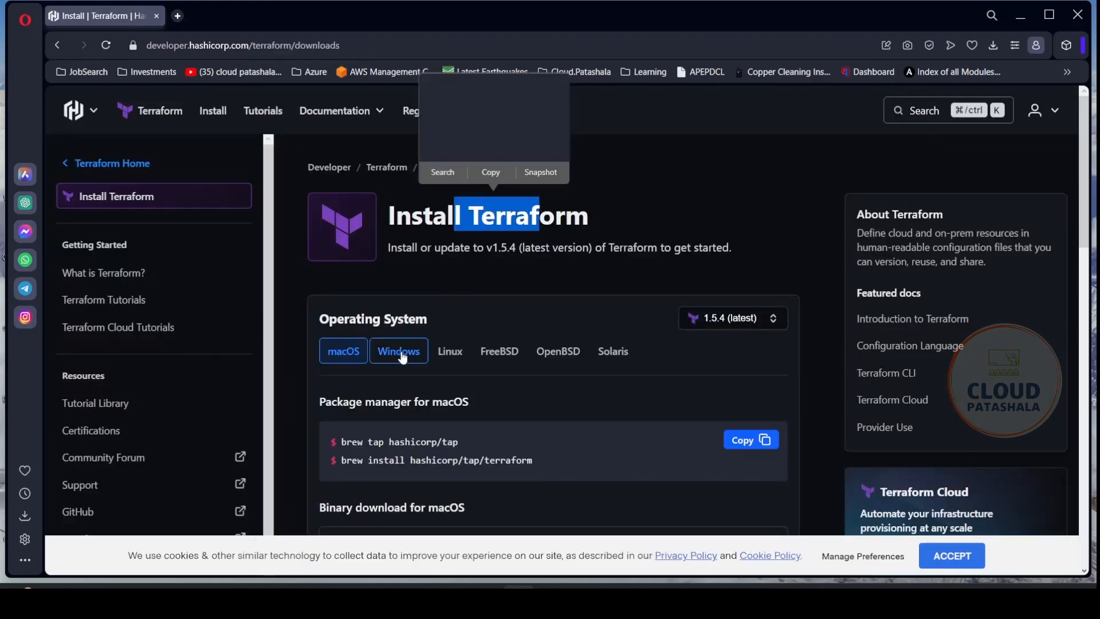
pyautogui.click(397, 351)
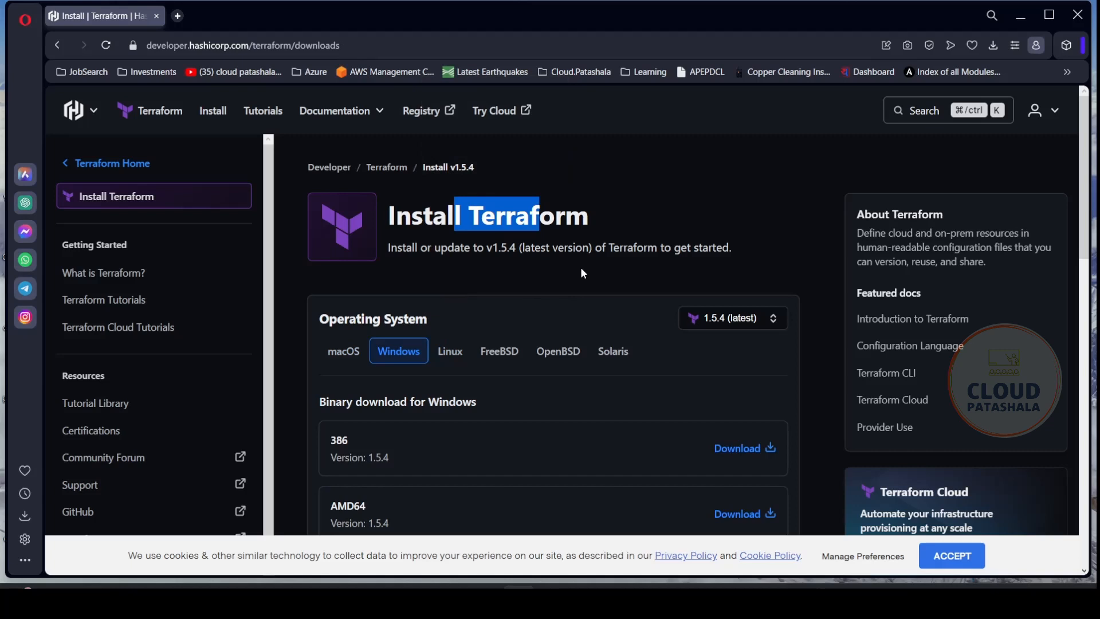
pyautogui.scroll(-3)
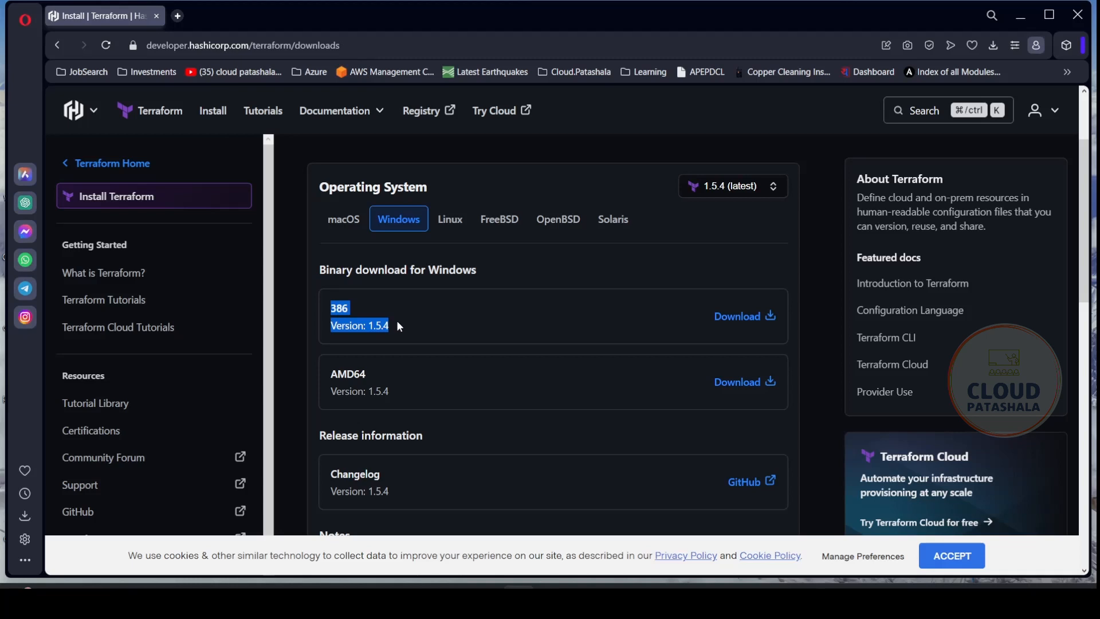
pyautogui.moveTo(687, 319)
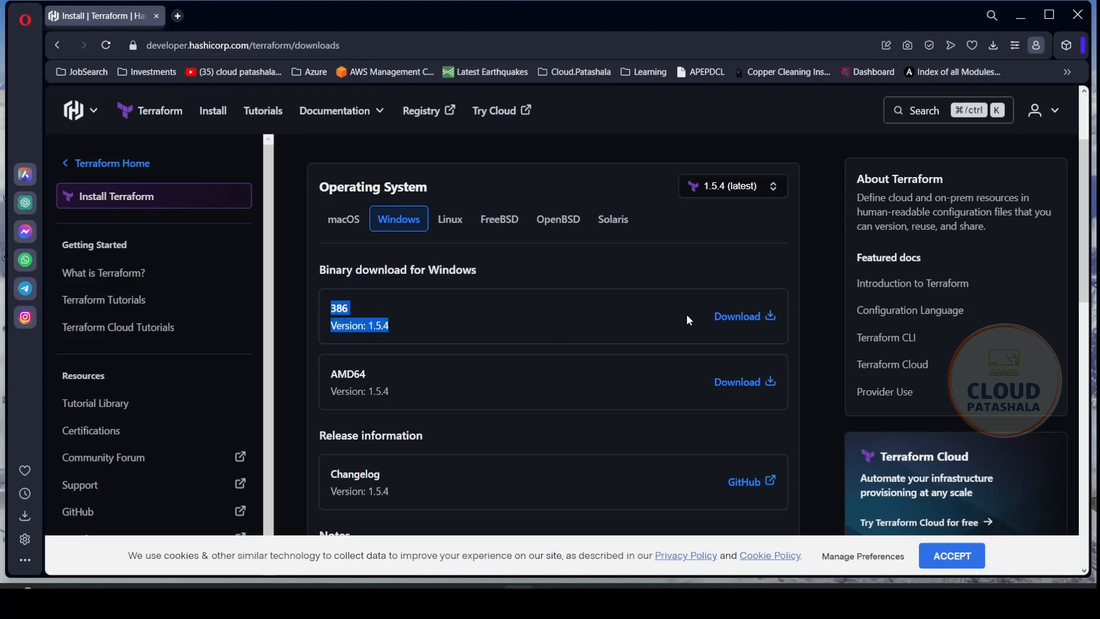
pyautogui.click(359, 324)
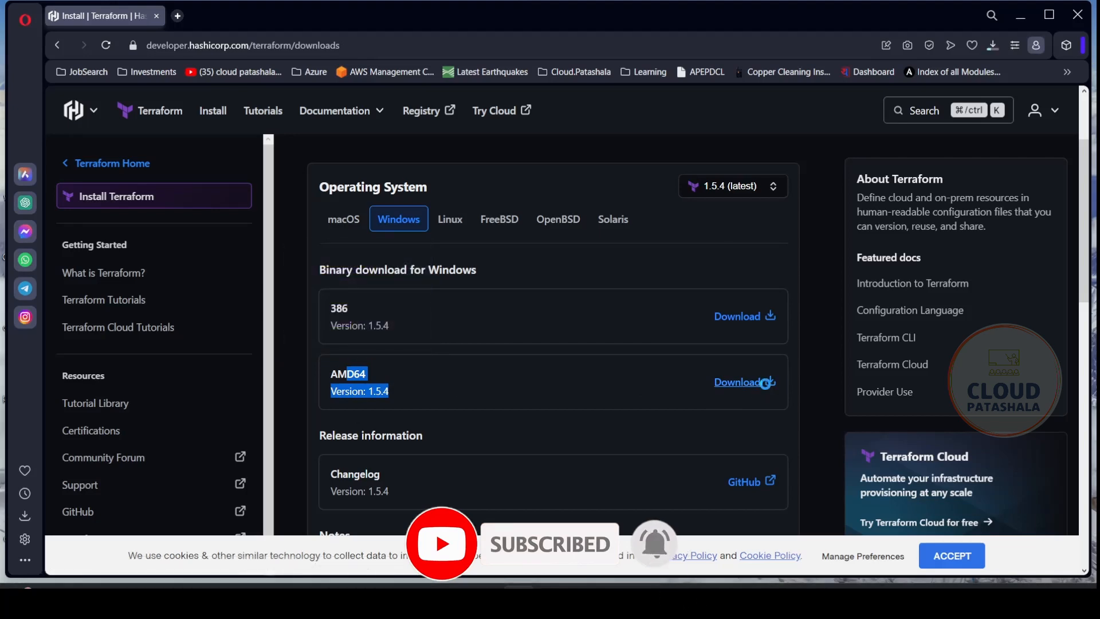
pyautogui.click(737, 382)
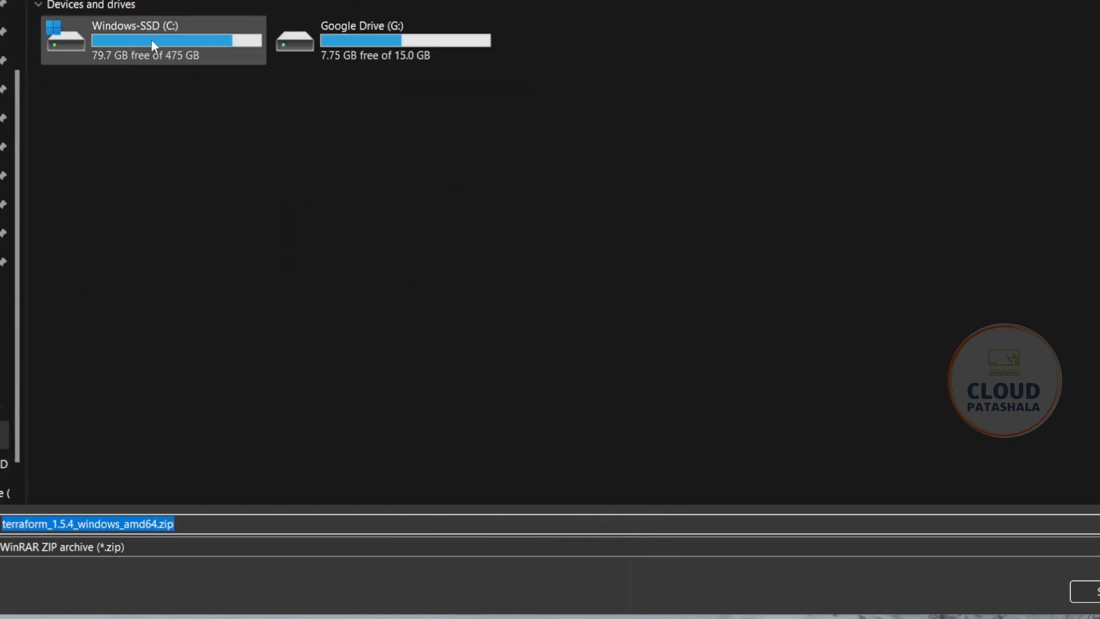
# Step: Save terraform_1.5.4_windows_amd64.zip into C:\abhi\bin
pyautogui.doubleClick(152, 39)
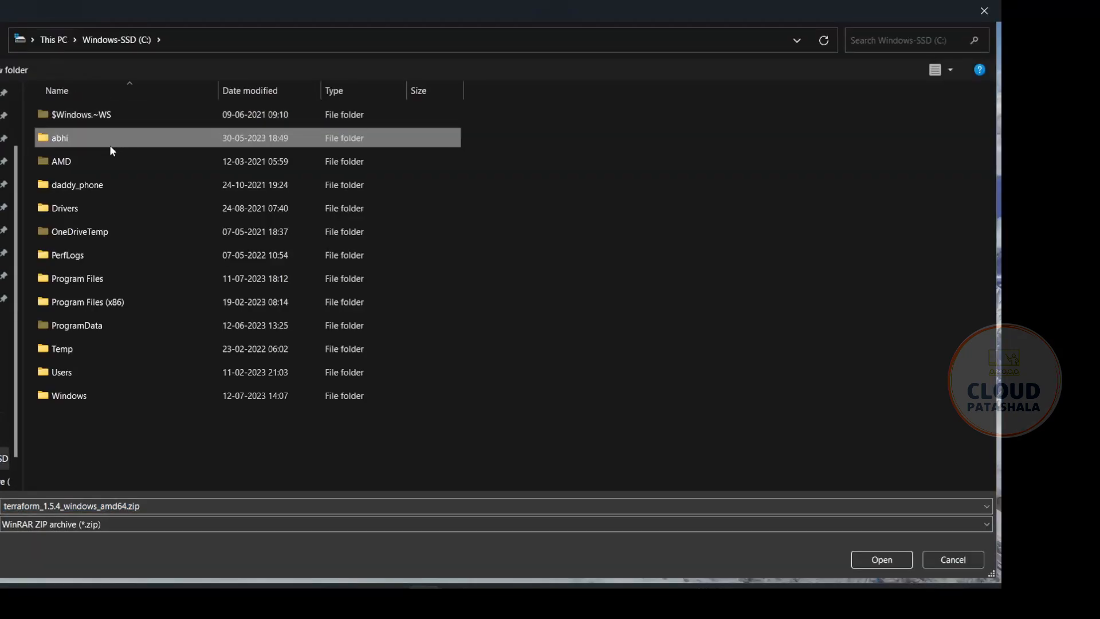
pyautogui.doubleClick(59, 138)
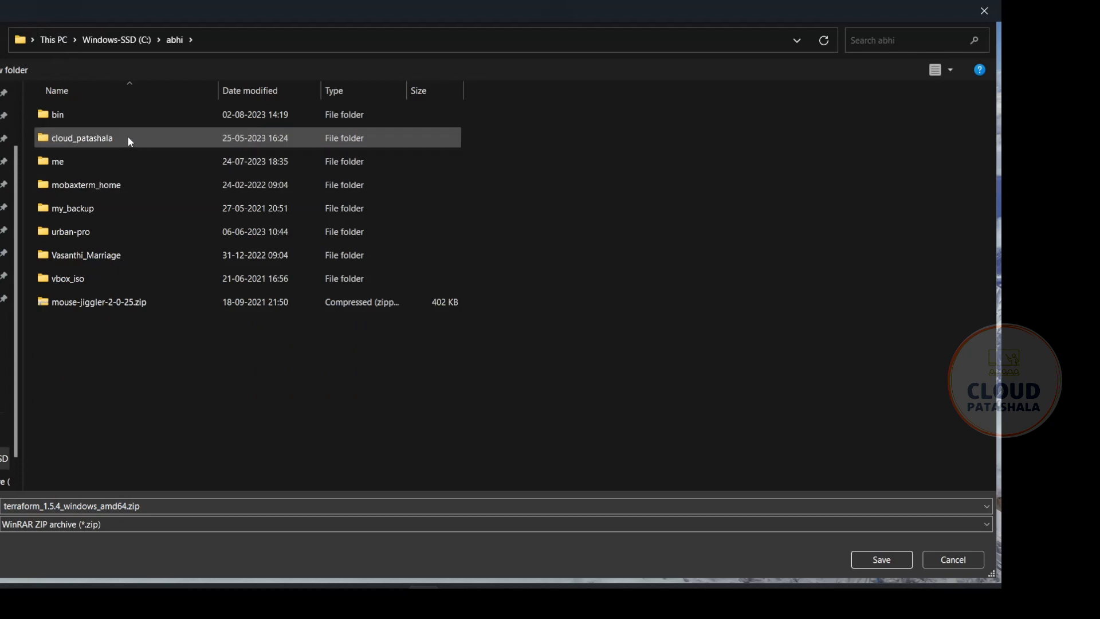
pyautogui.doubleClick(57, 114)
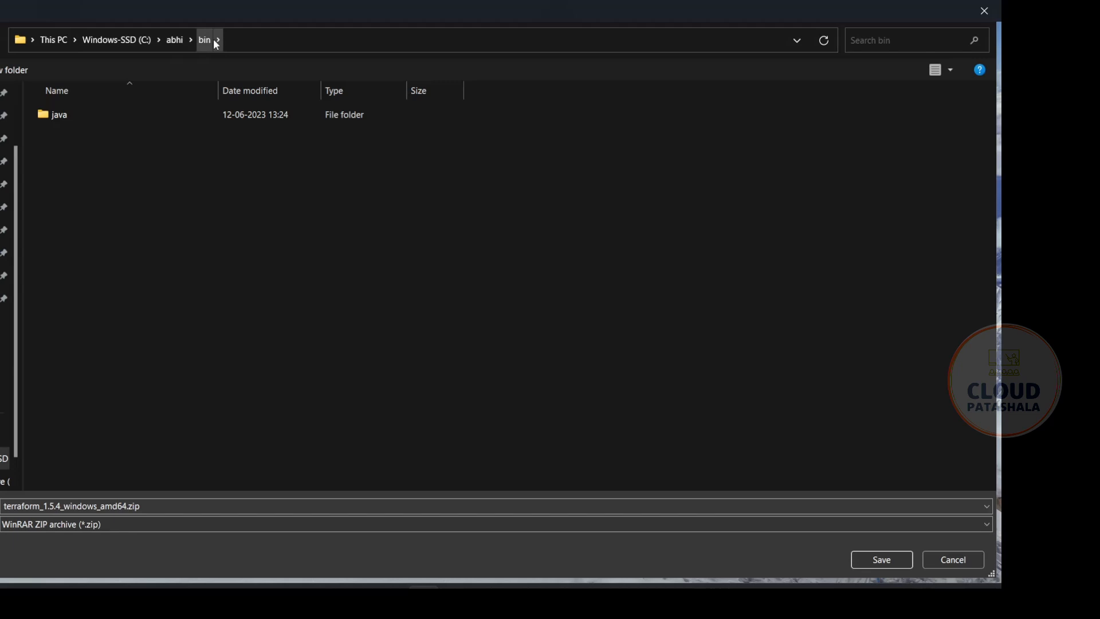
pyautogui.moveTo(846, 553)
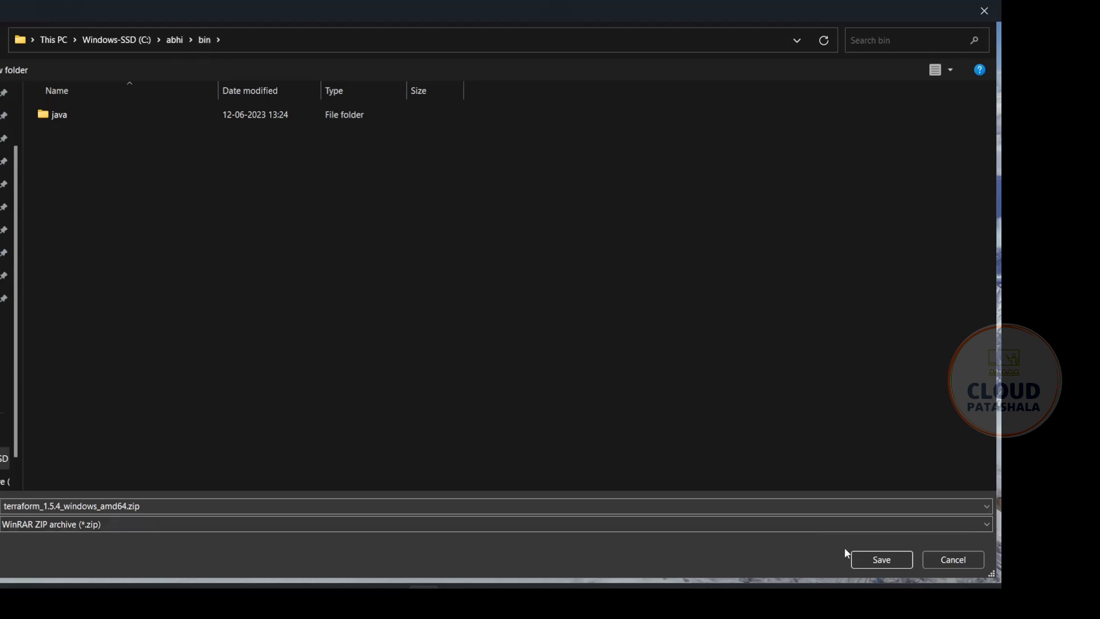
pyautogui.click(881, 559)
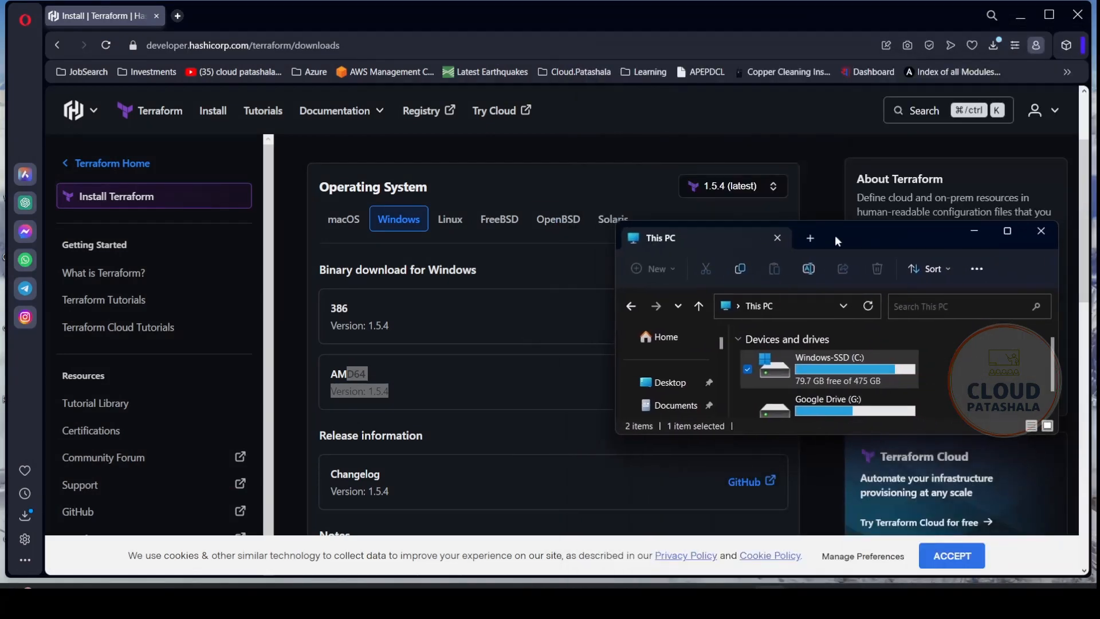
# Step: Browse to C:\abhi\bin to confirm the downloaded Terraform zip is there
pyautogui.click(1005, 230)
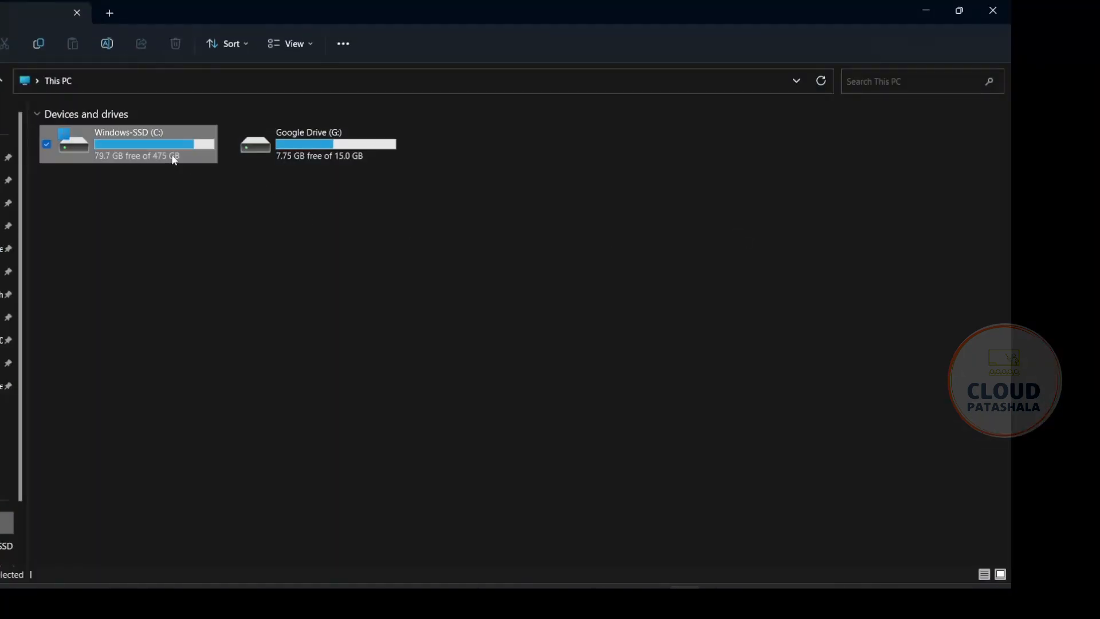
pyautogui.doubleClick(127, 144)
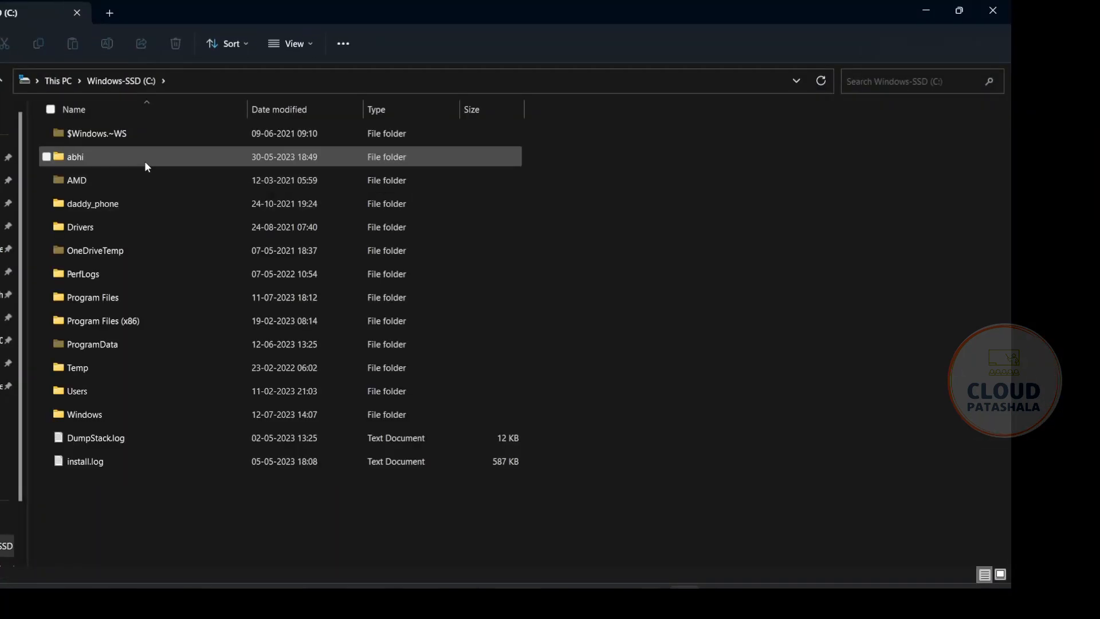
pyautogui.doubleClick(75, 157)
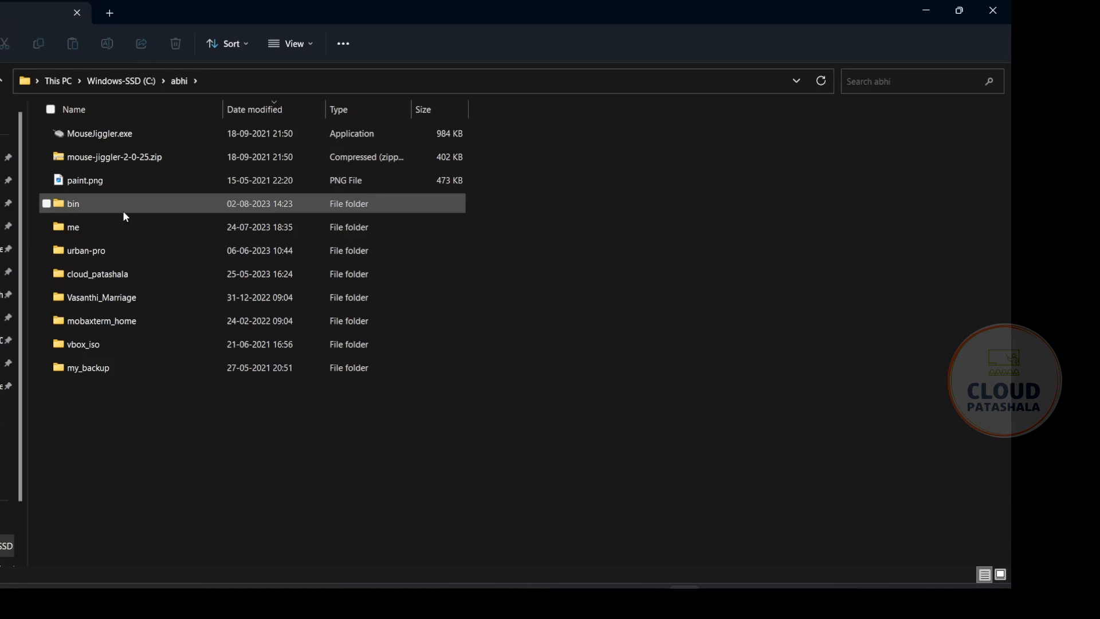
pyautogui.doubleClick(74, 204)
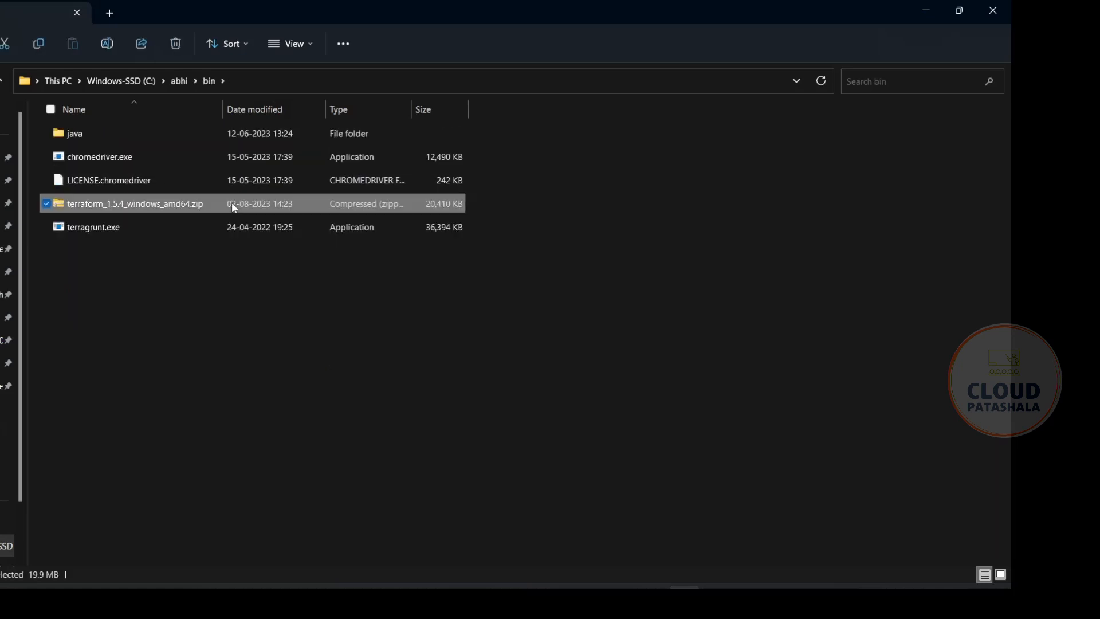
# Step: Extract the Terraform zip directly into C:\abhi\bin rather than a subfolder
pyautogui.rightClick(135, 204)
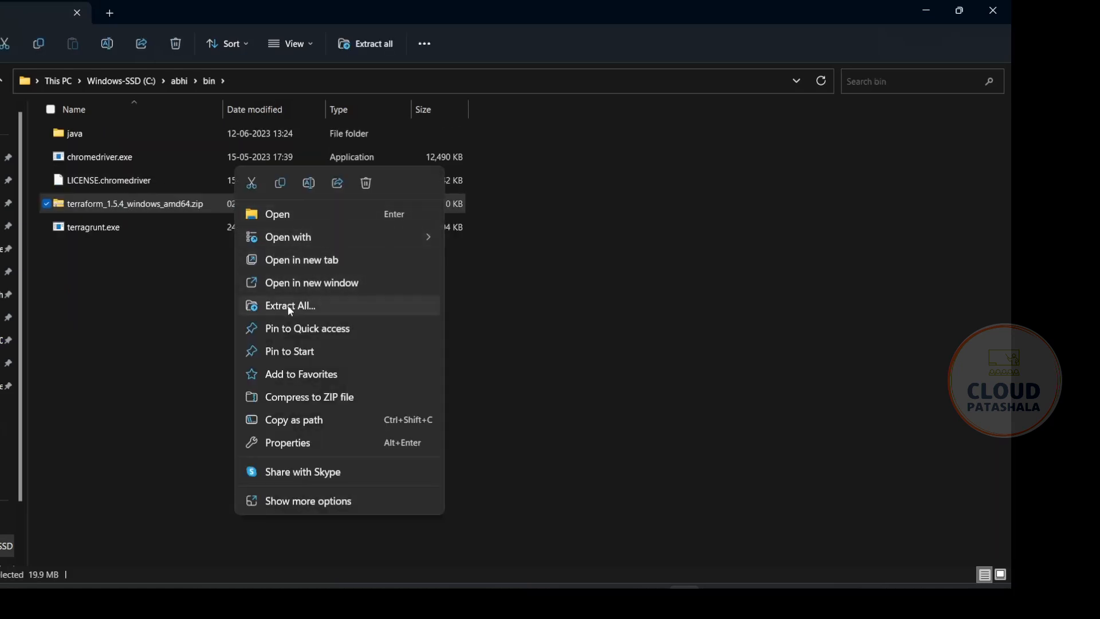
pyautogui.click(290, 305)
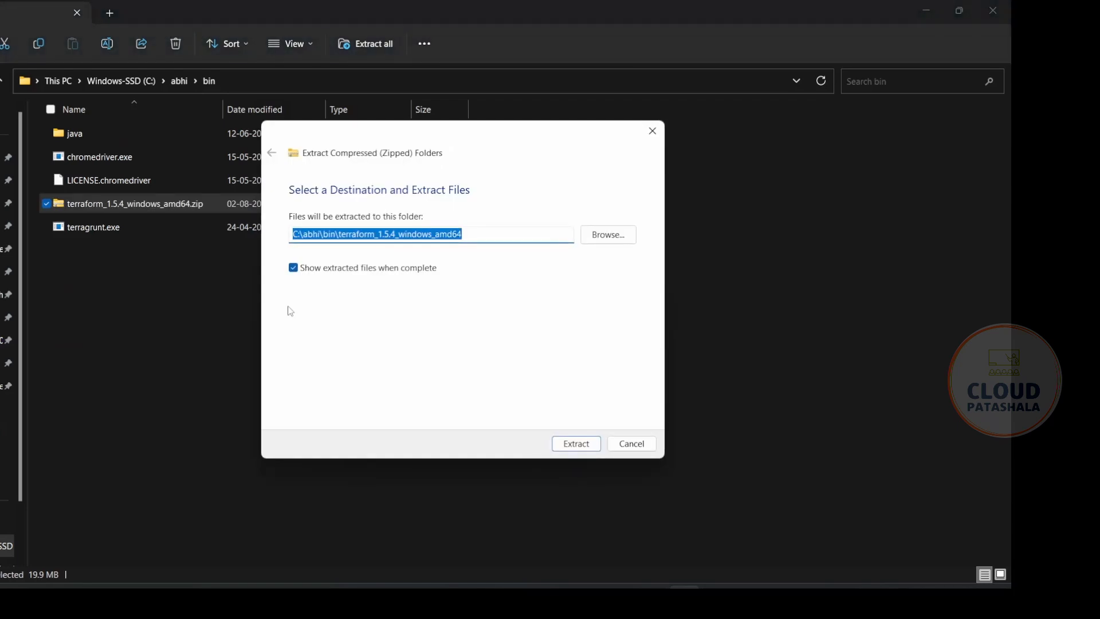
pyautogui.moveTo(389, 281)
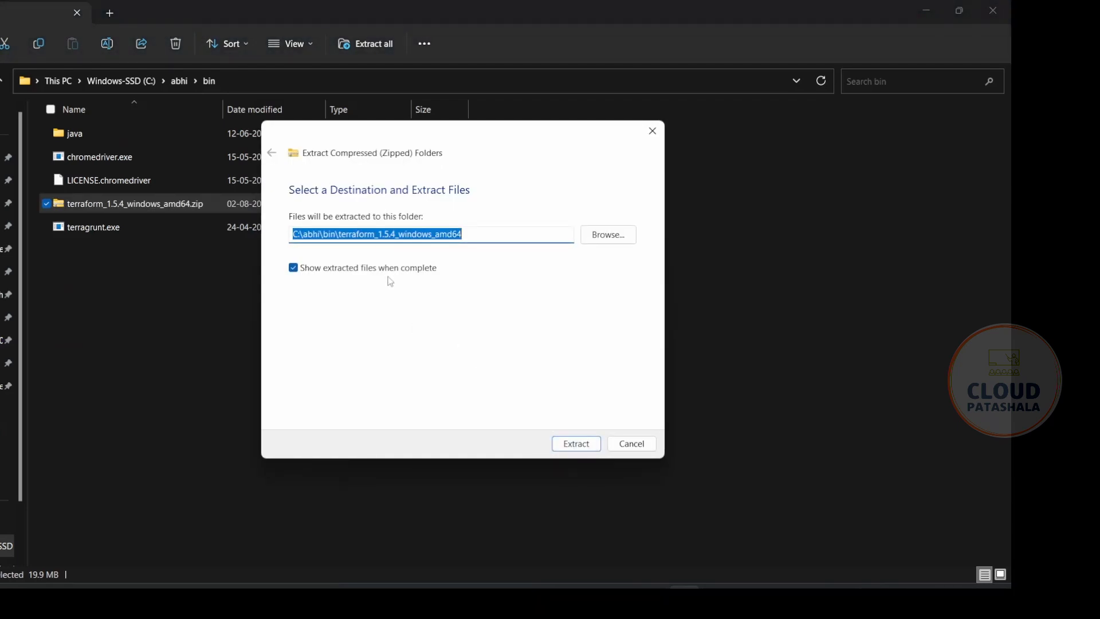
pyautogui.click(377, 233)
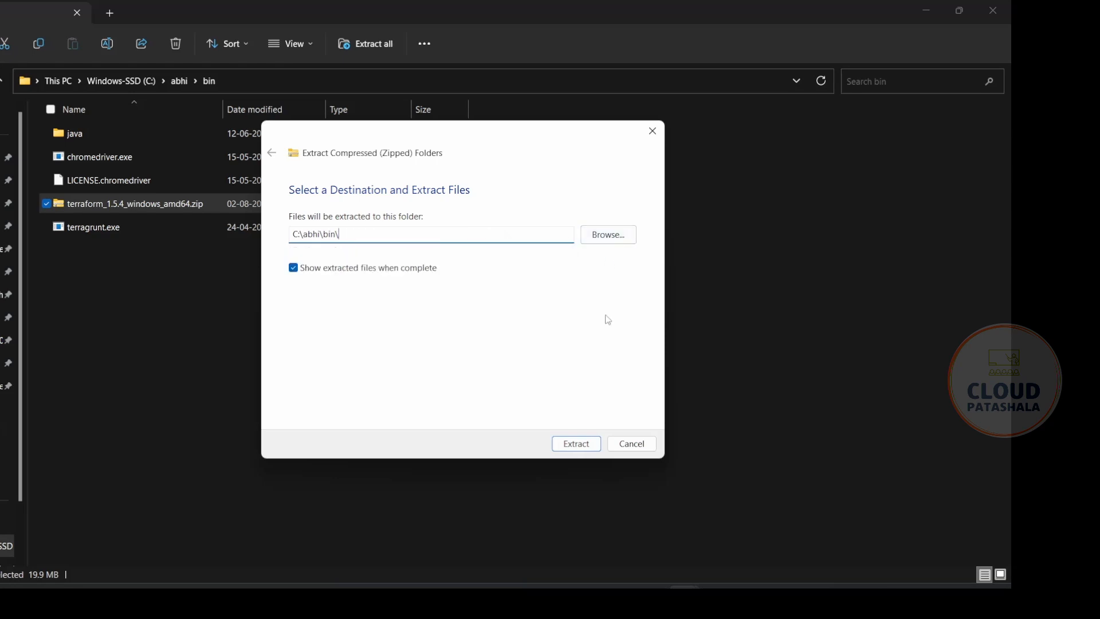
pyautogui.click(575, 442)
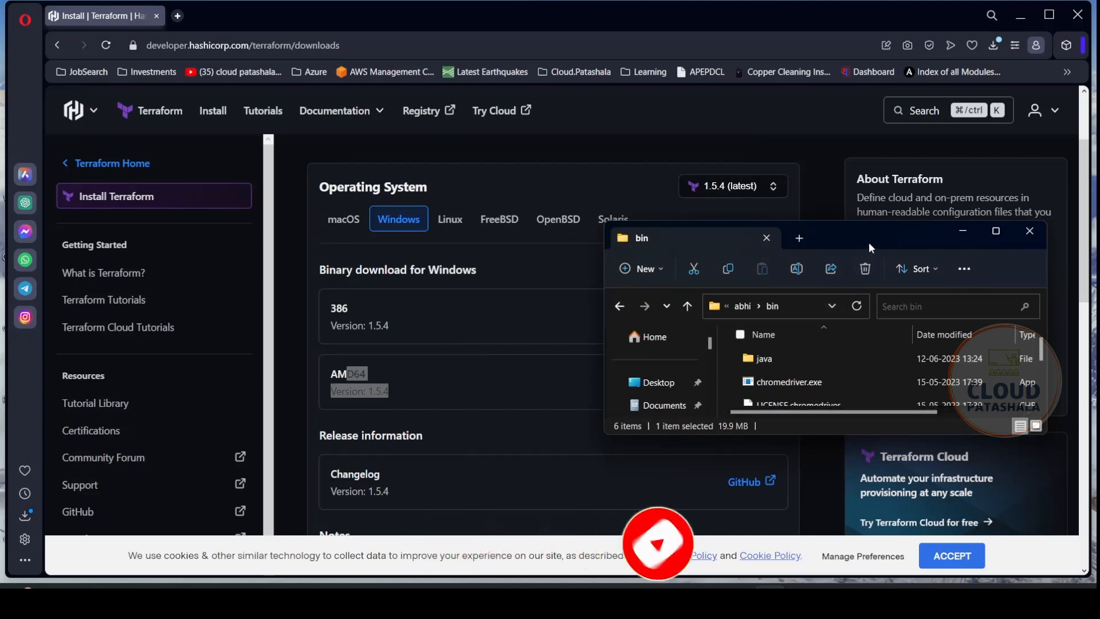
# Step: Check terraform.exe in C:\abhi\bin, then return to the This PC drives view
pyautogui.click(995, 230)
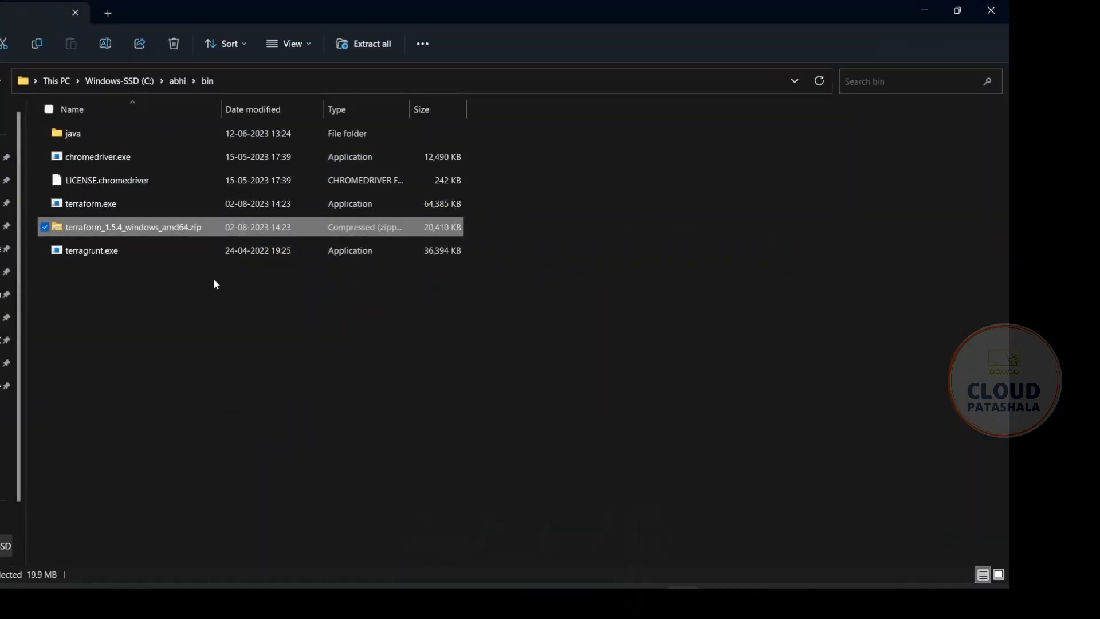
pyautogui.click(91, 204)
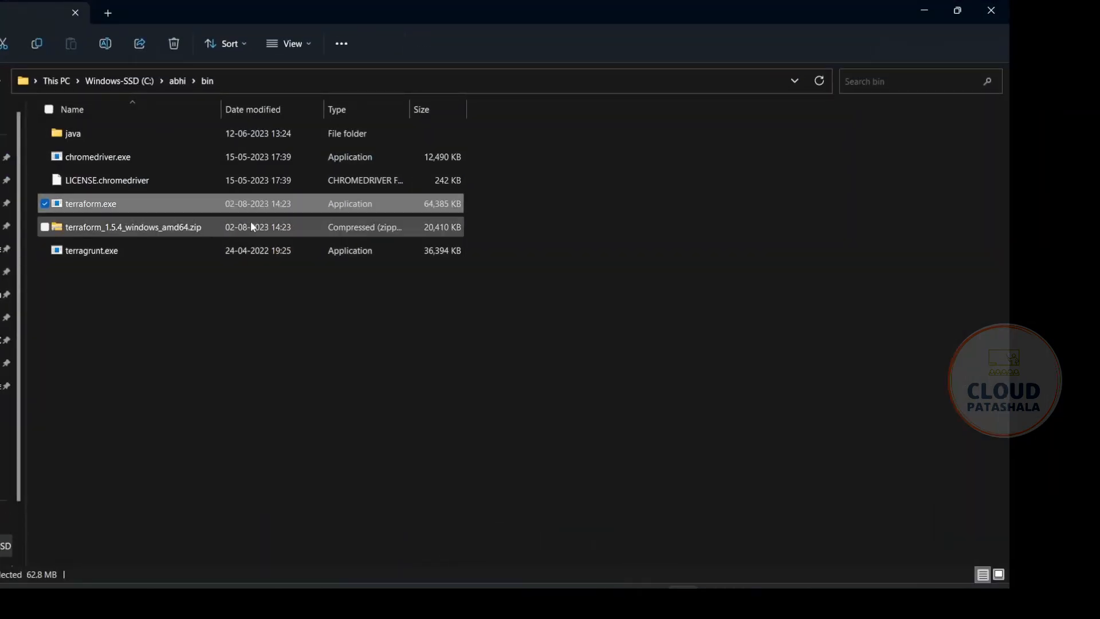
pyautogui.moveTo(245, 379)
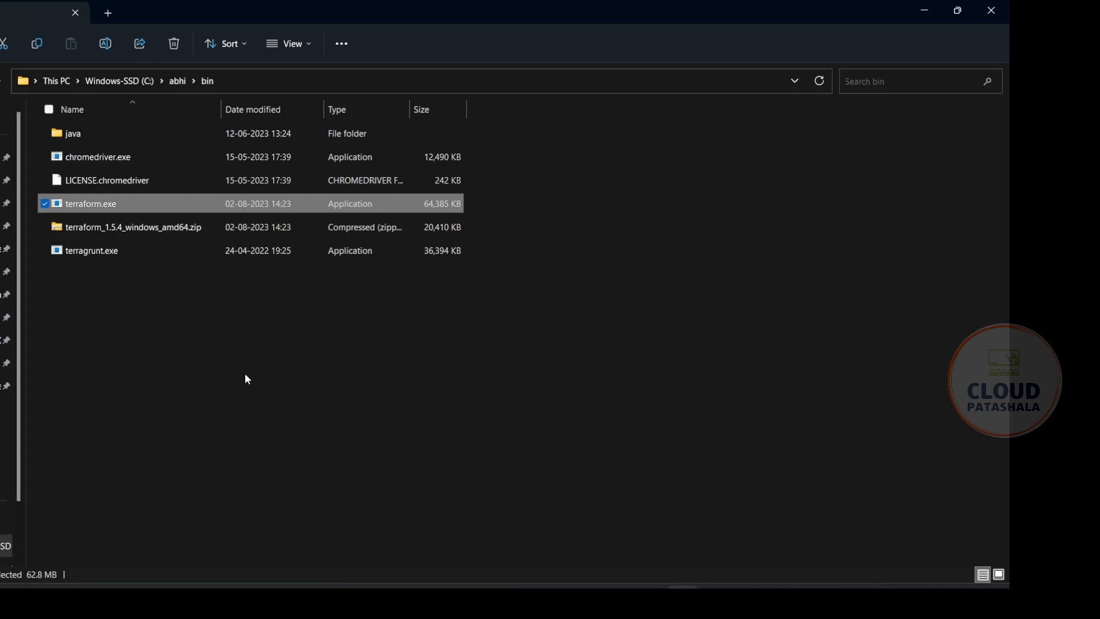
pyautogui.moveTo(345, 491)
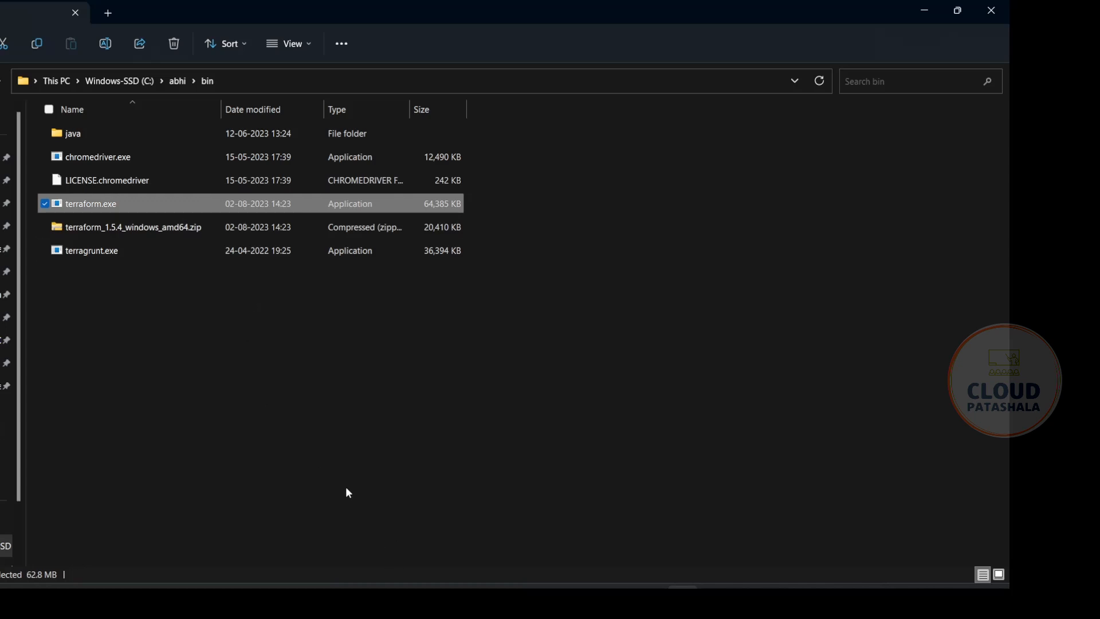
pyautogui.moveTo(247, 280)
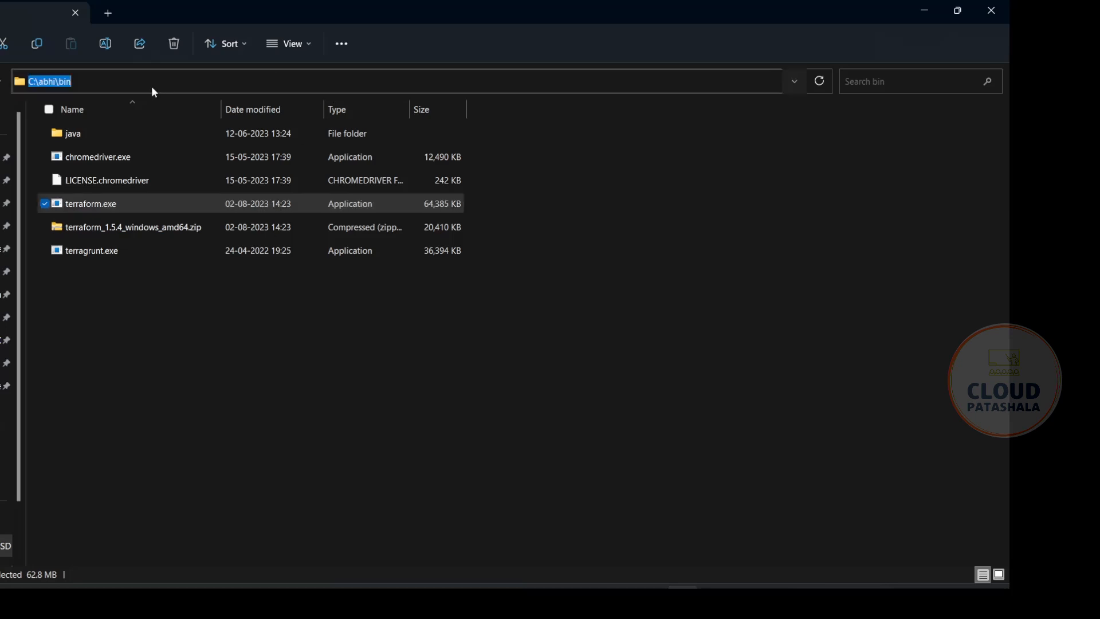
pyautogui.moveTo(149, 85)
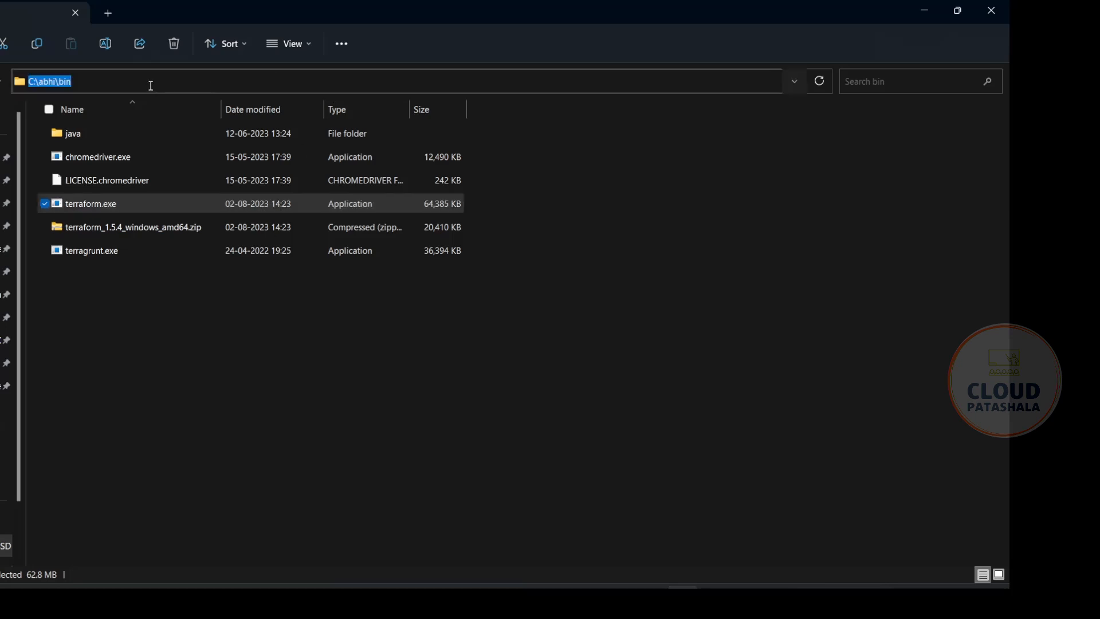
pyautogui.moveTo(92, 99)
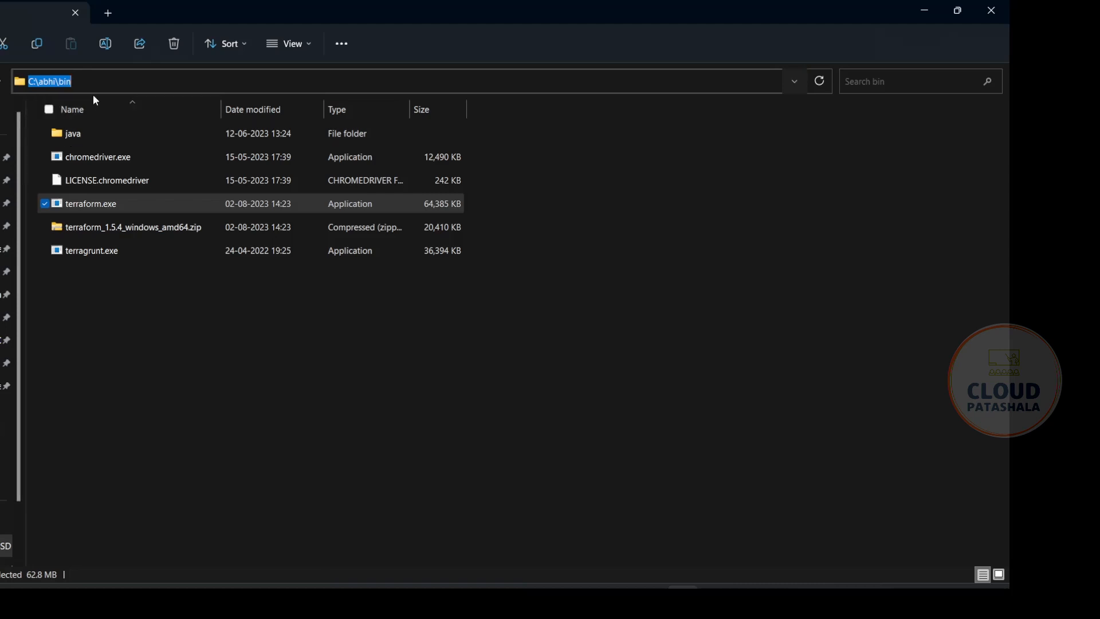
pyautogui.moveTo(140, 95)
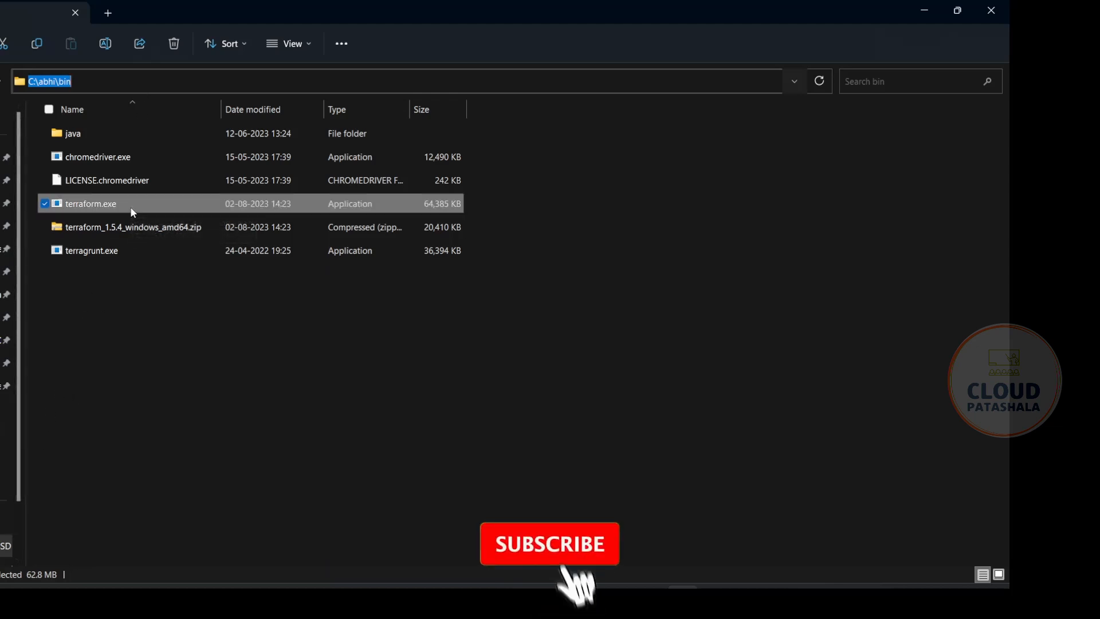
pyautogui.click(50, 271)
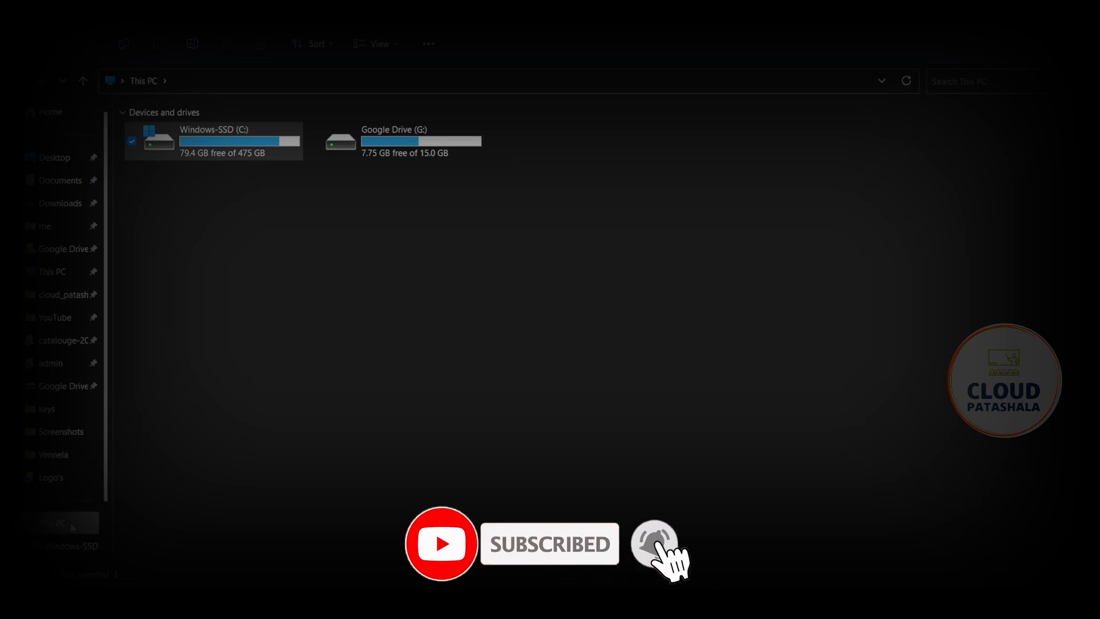
# Step: From This PC's Properties, reach the Environment Variables window via advanced system settings
pyautogui.rightClick(51, 272)
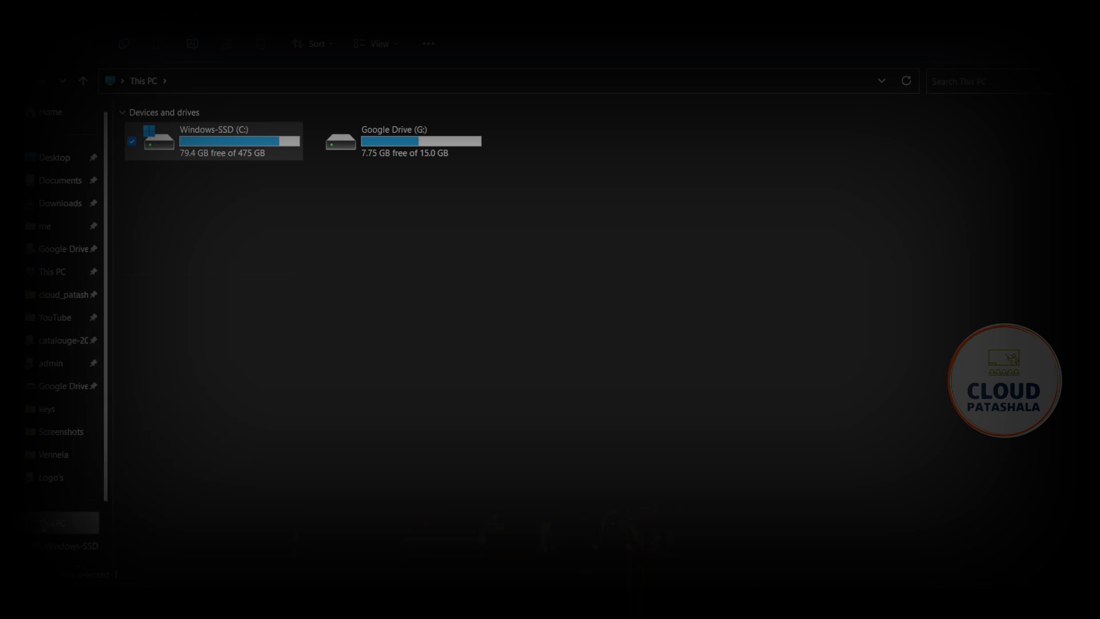
pyautogui.rightClick(50, 271)
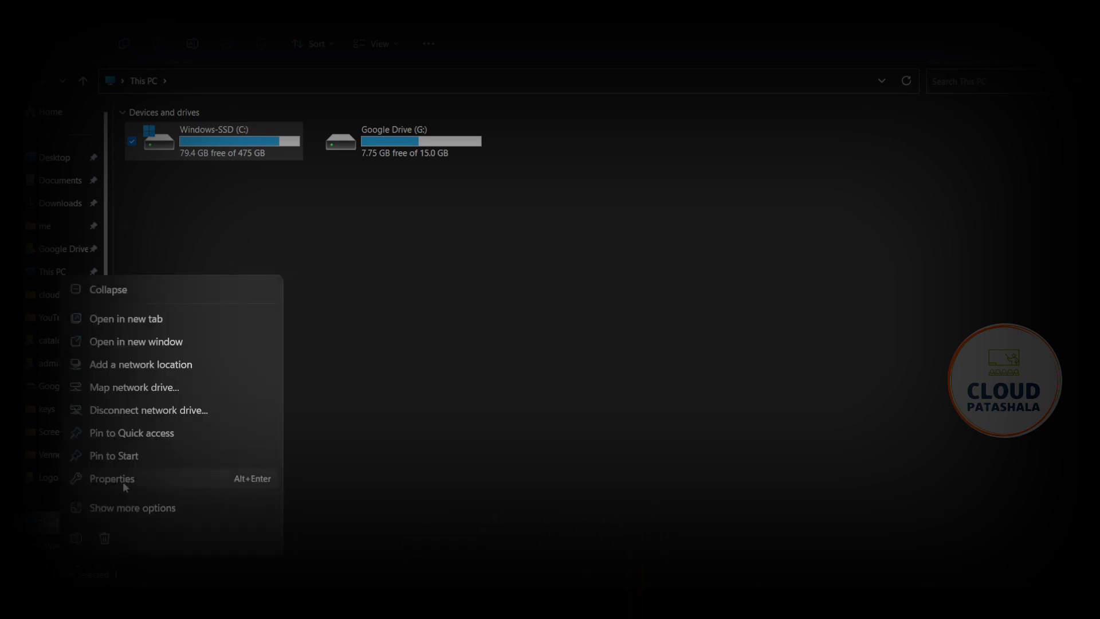
pyautogui.click(111, 479)
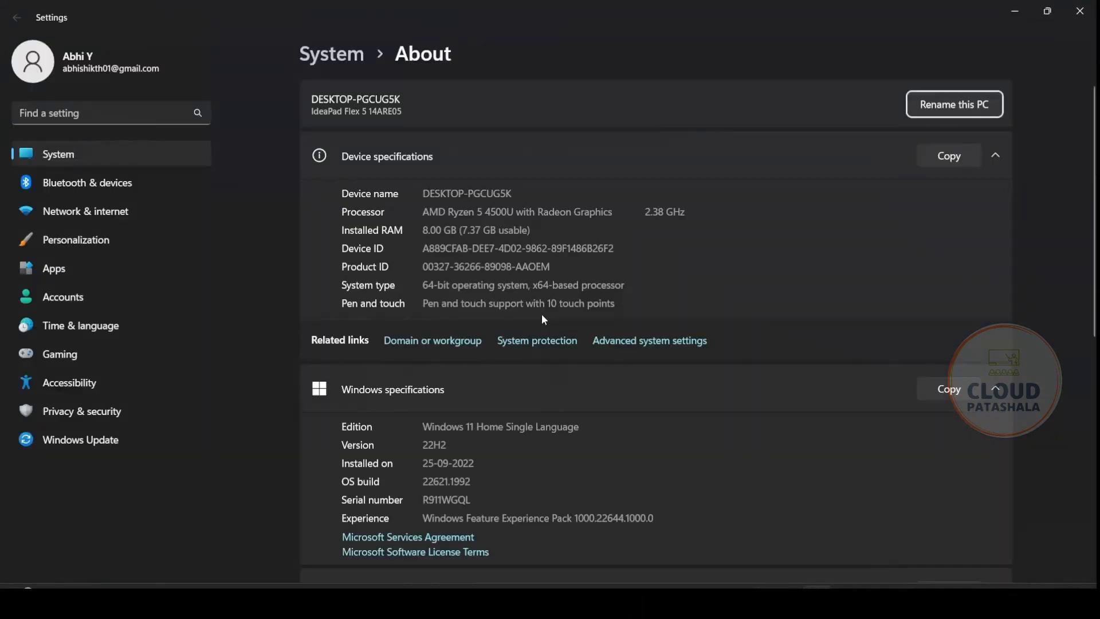
pyautogui.click(648, 340)
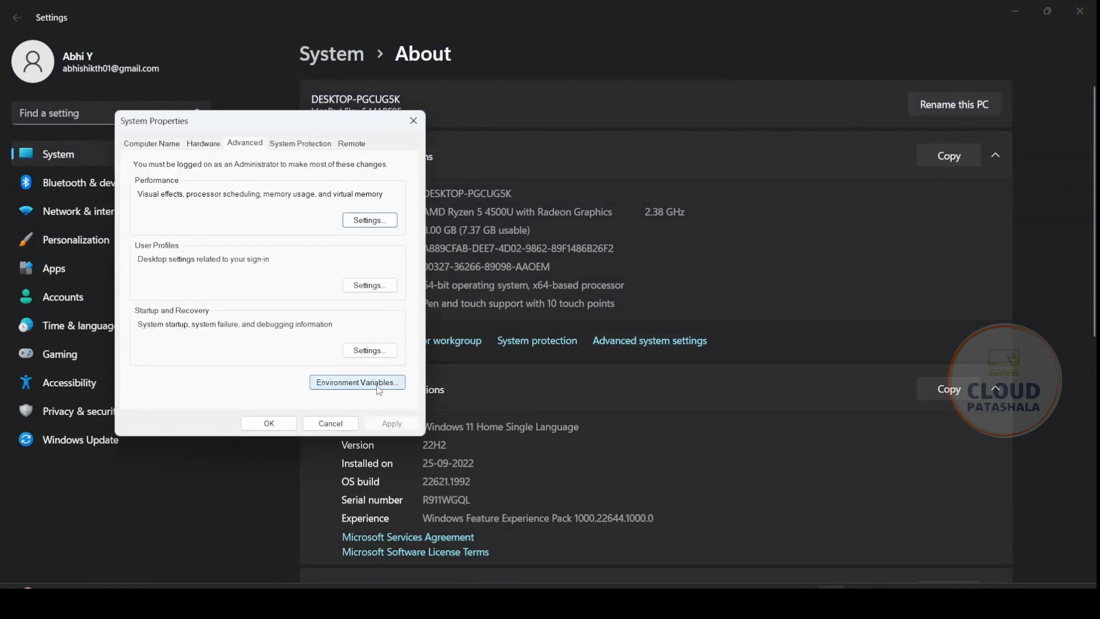
pyautogui.moveTo(249, 160)
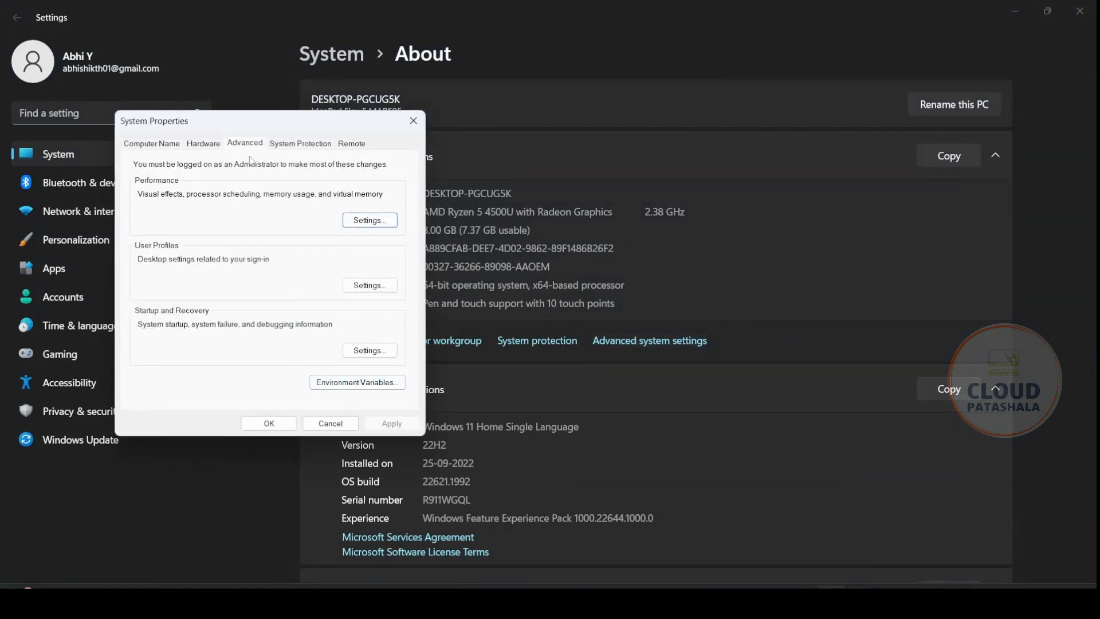
pyautogui.moveTo(239, 149)
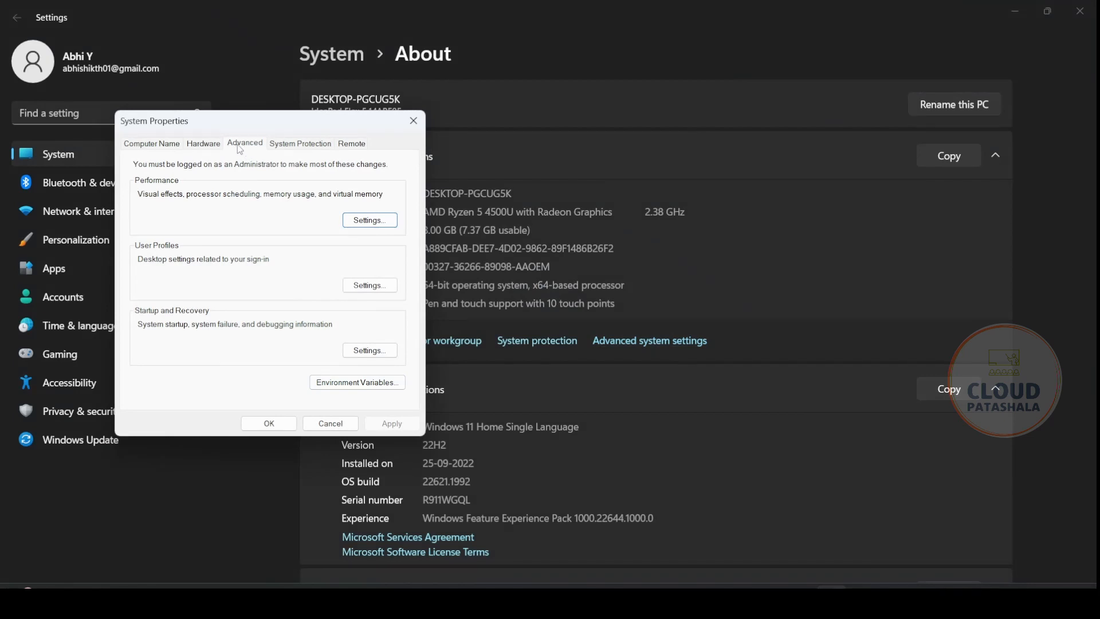
pyautogui.moveTo(294, 365)
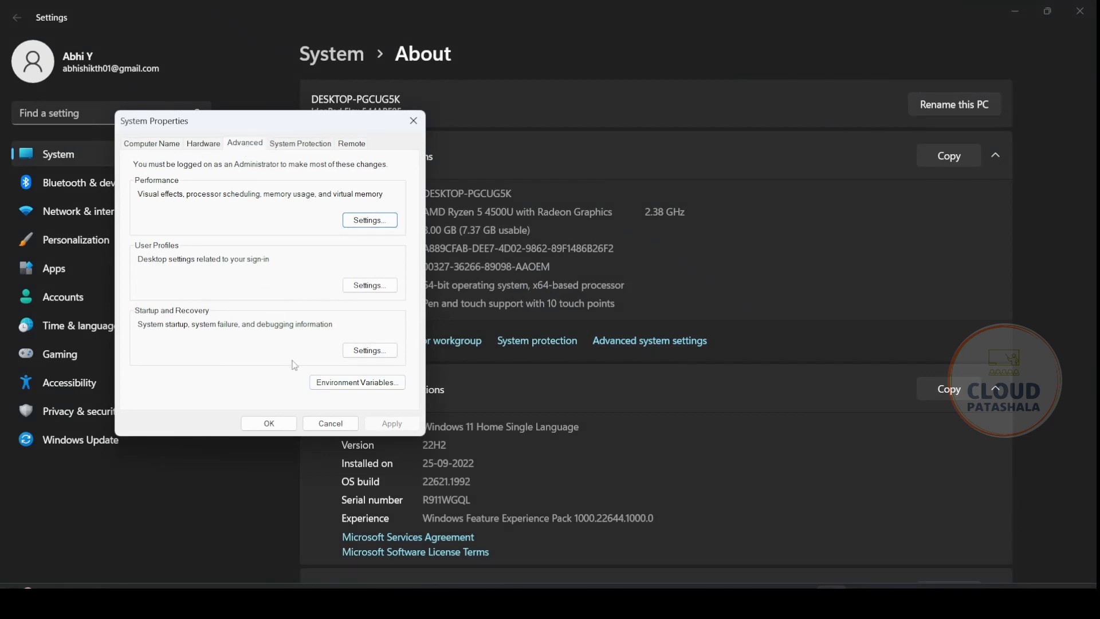
pyautogui.click(357, 382)
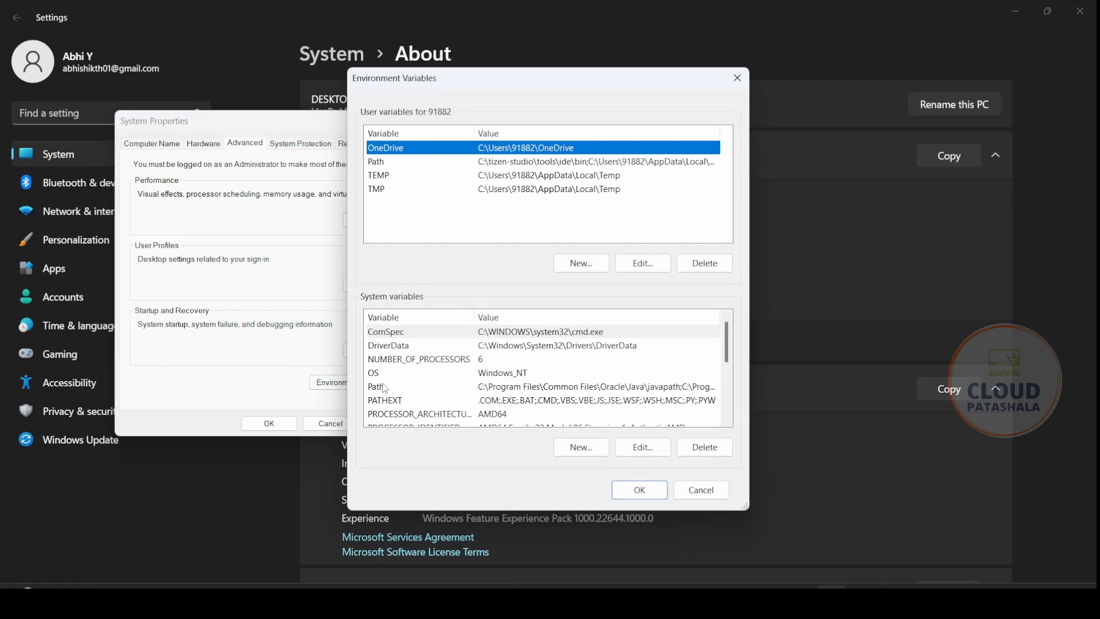
pyautogui.moveTo(373, 302)
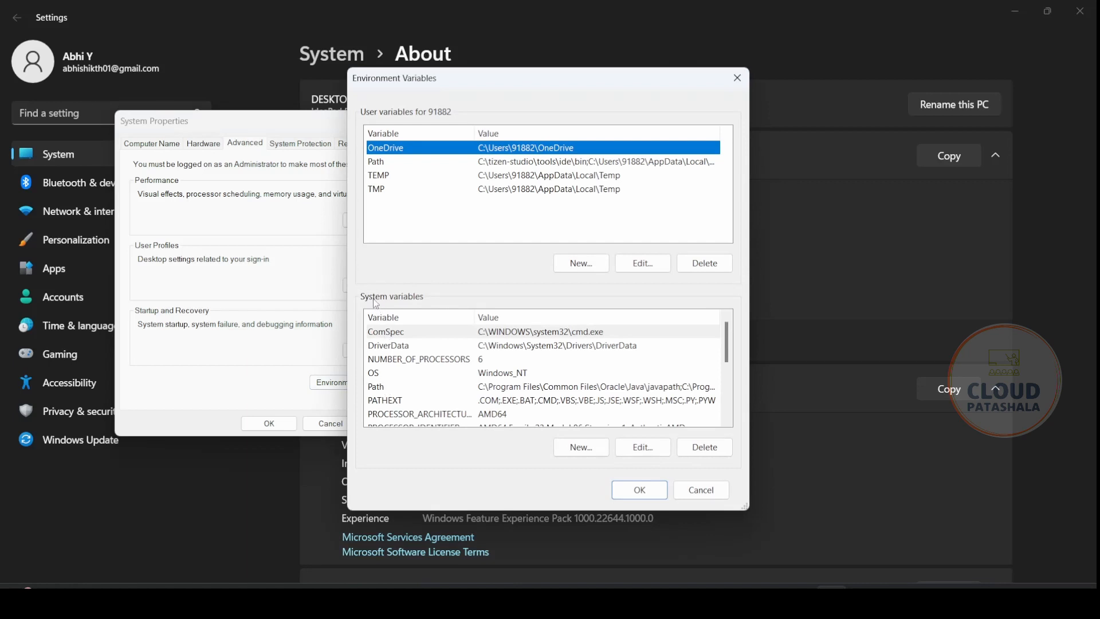
pyautogui.moveTo(420, 307)
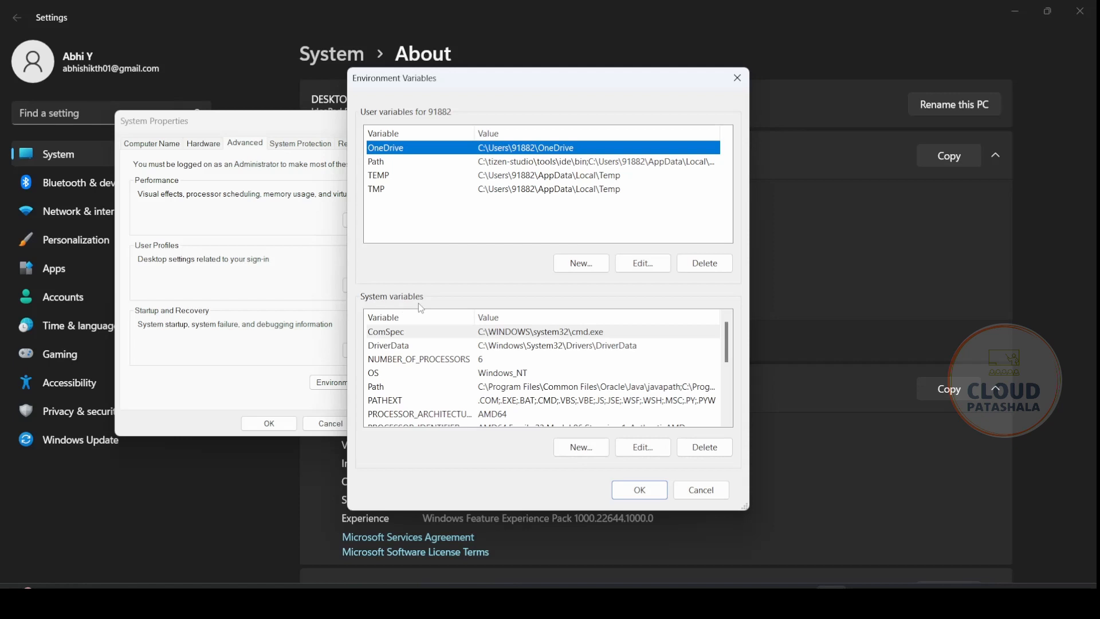
pyautogui.moveTo(382, 393)
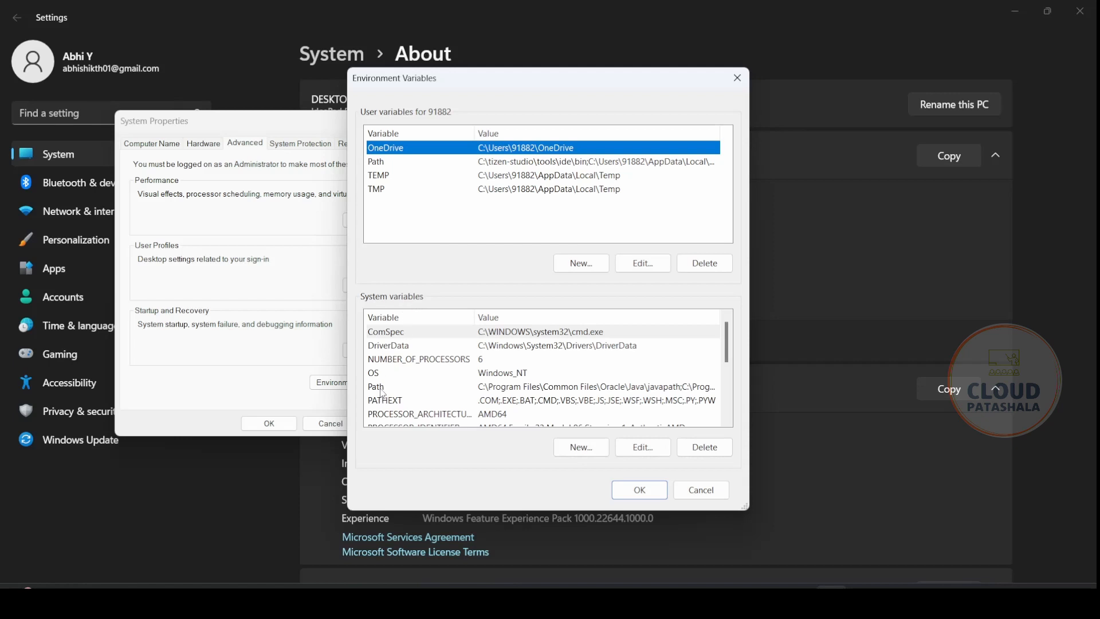
# Step: Select the system Path variable and bring up its folder entries for editing
pyautogui.click(385, 386)
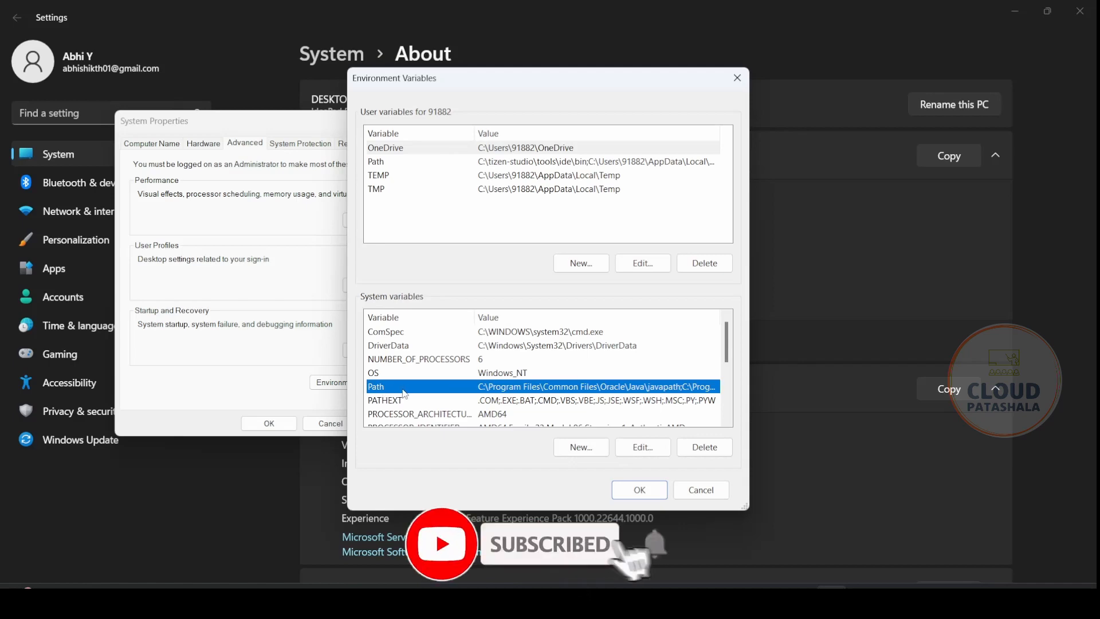
pyautogui.click(640, 447)
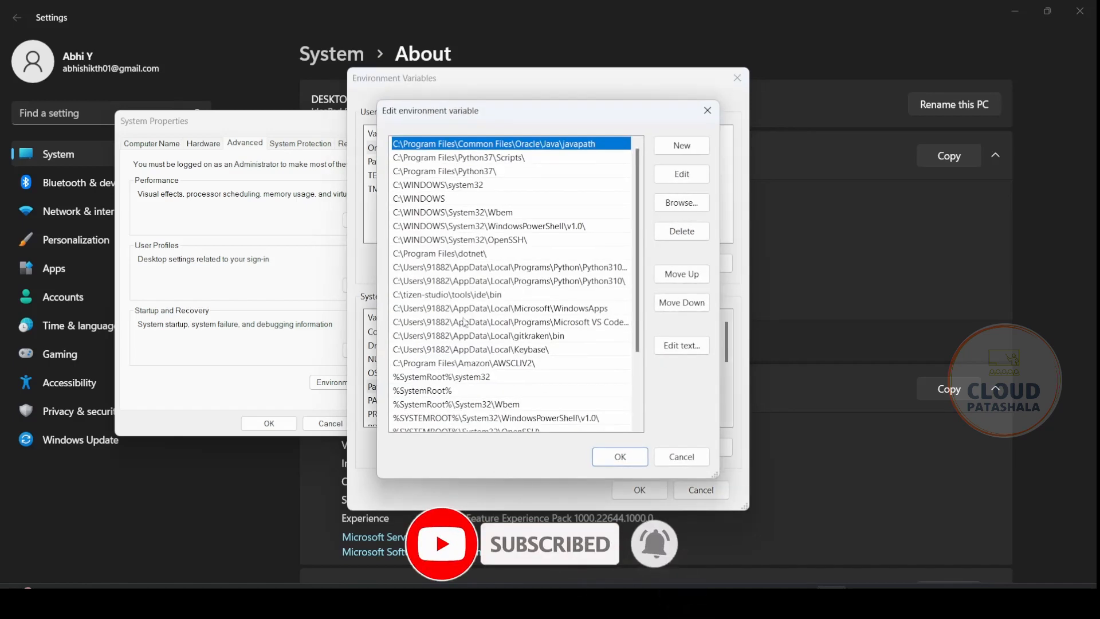
# Step: Add C:\abhi\bin as a new system Path entry and confirm it
pyautogui.scroll(-3)
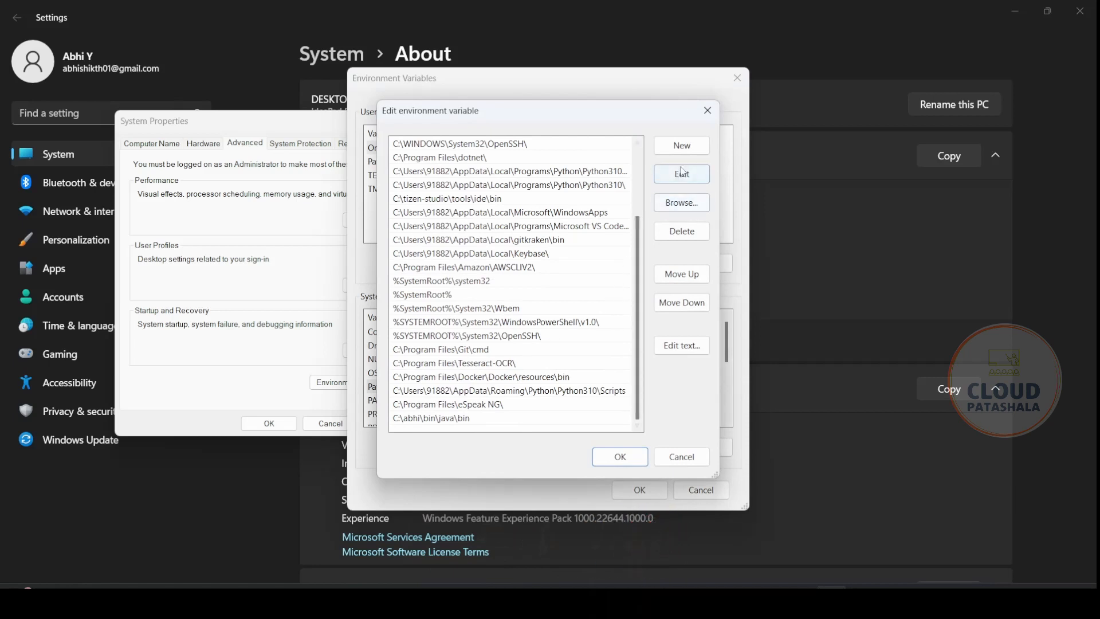
pyautogui.click(680, 146)
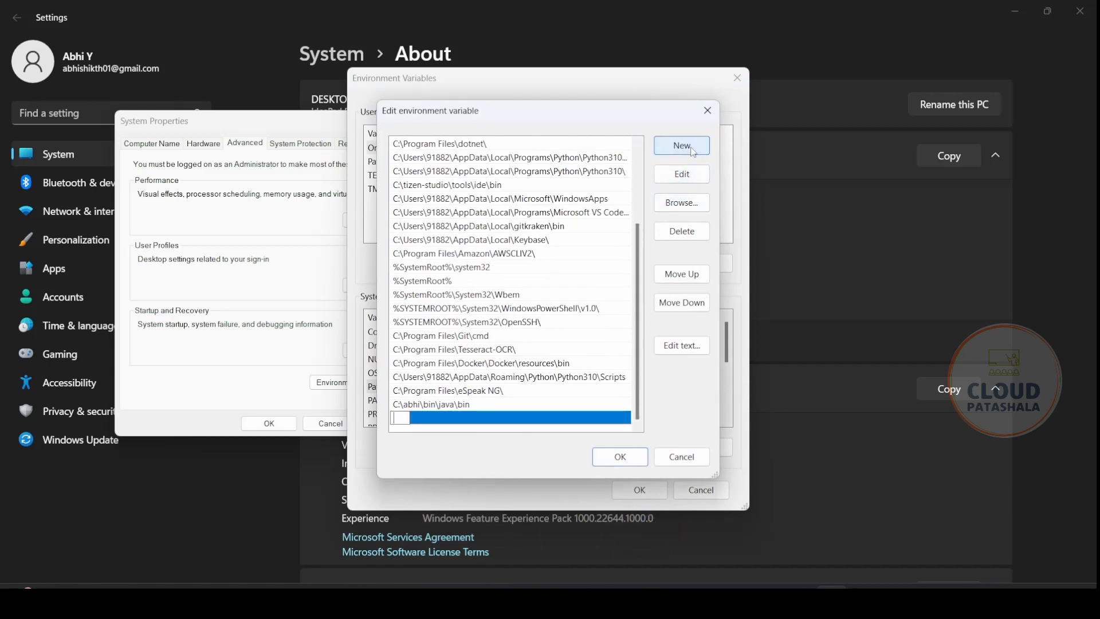
pyautogui.write('C:\\abhi\\bin')
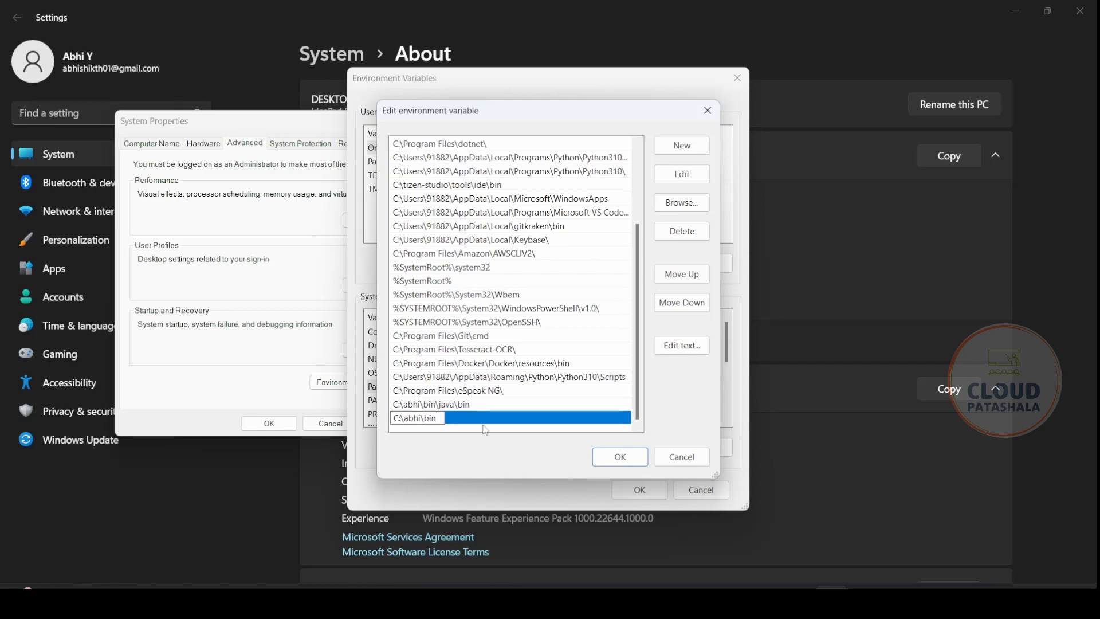
pyautogui.moveTo(462, 446)
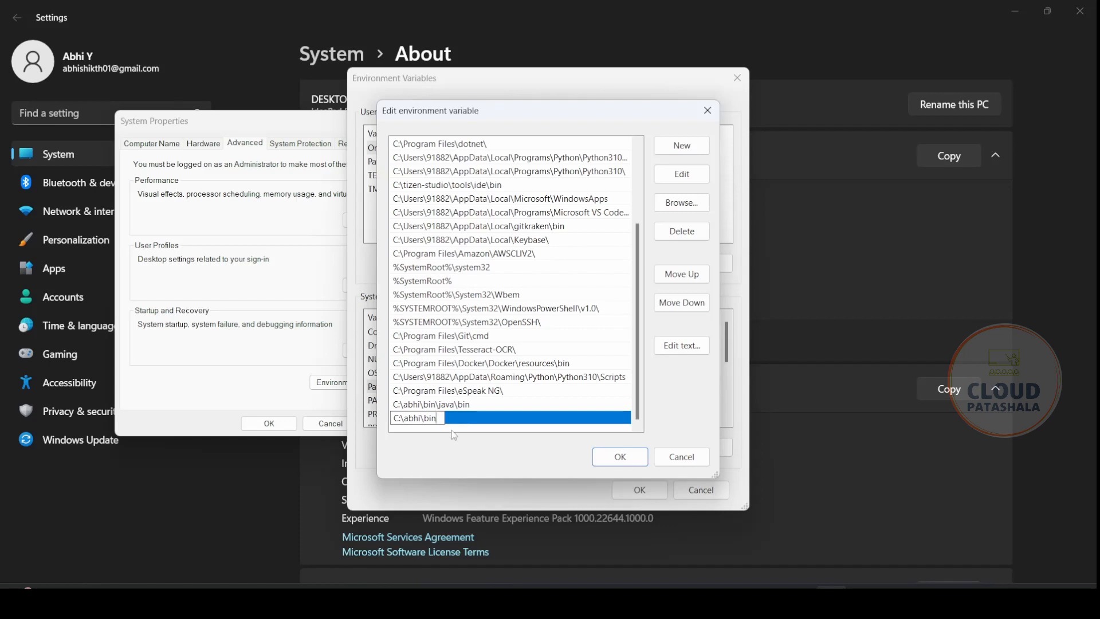
pyautogui.moveTo(507, 452)
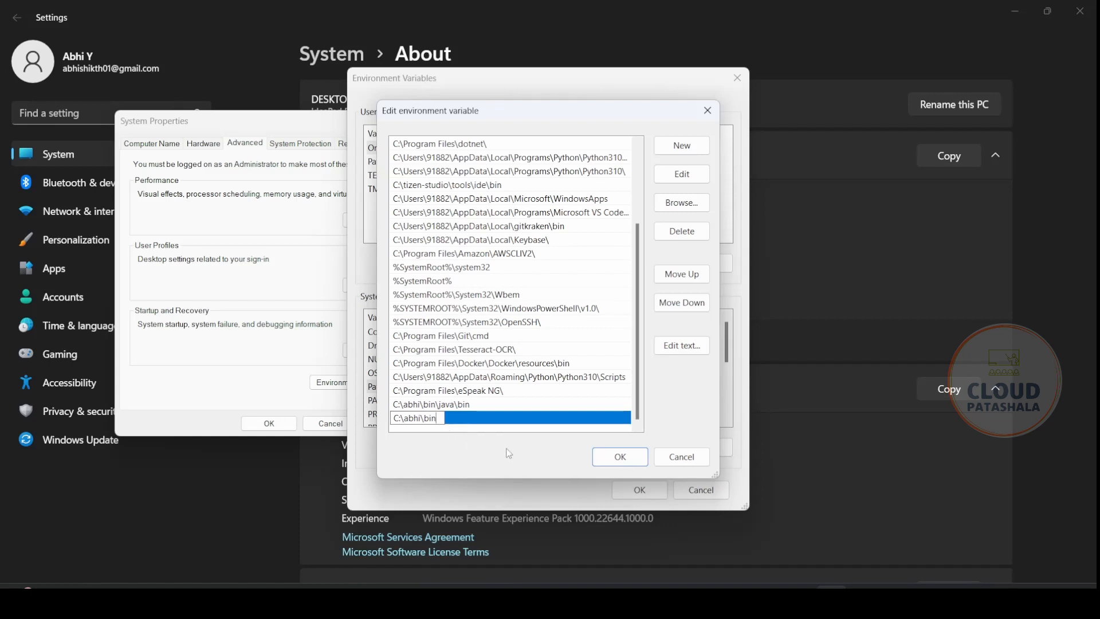
pyautogui.click(618, 457)
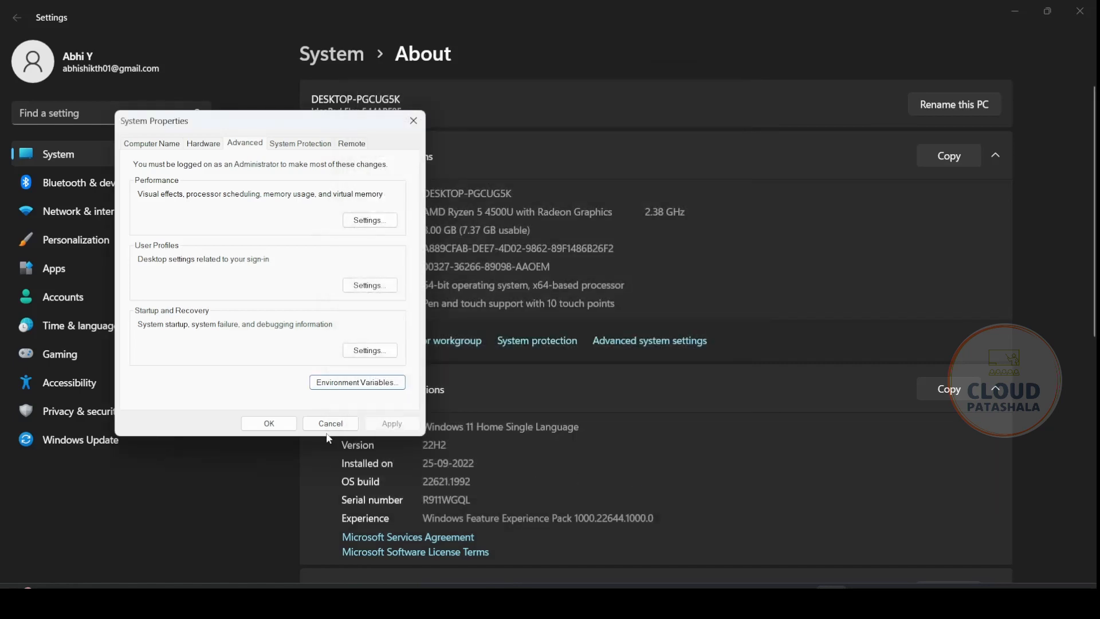
# Step: Confirm System Properties to keep the Path change
pyautogui.click(330, 422)
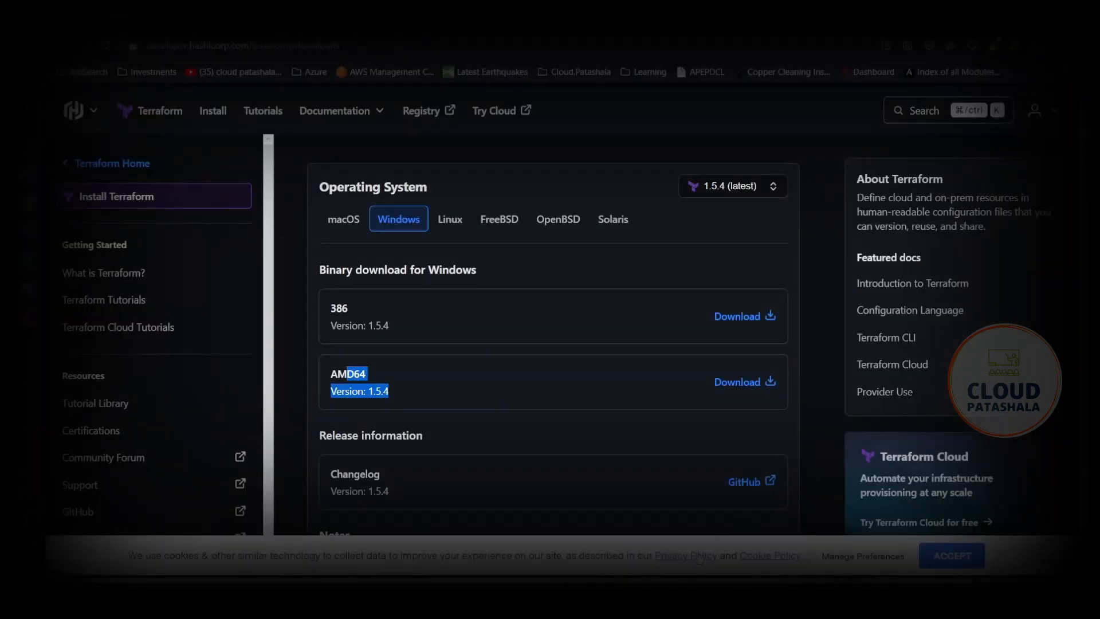
pyautogui.moveTo(761, 274)
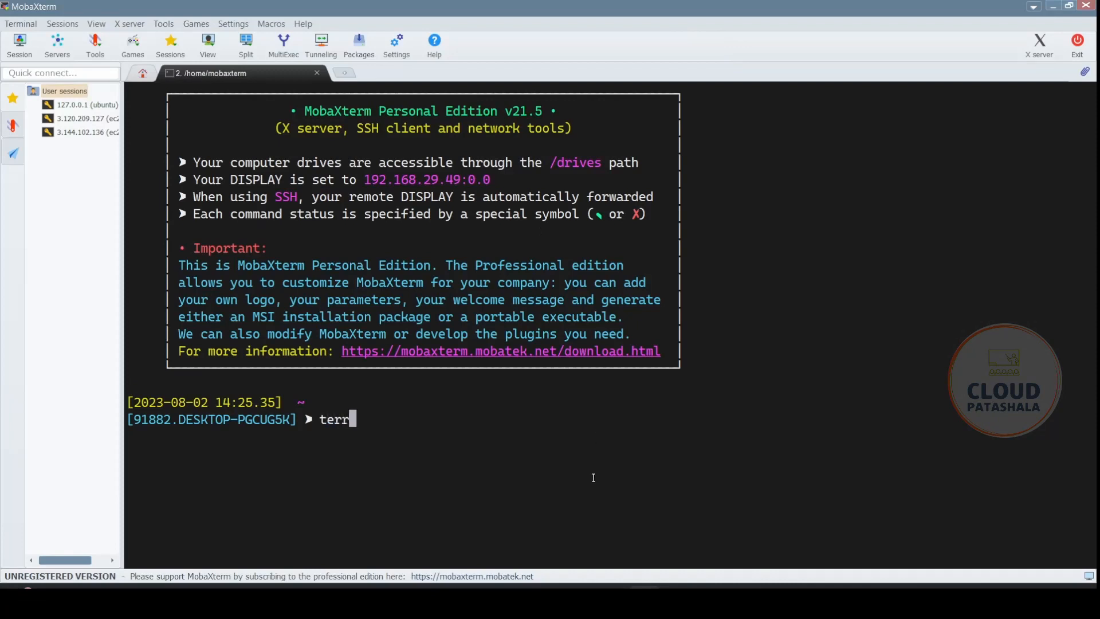
# Step: Run terraform --version in the MobaXterm local terminal to confirm v1.5.4
pyautogui.write('aform')
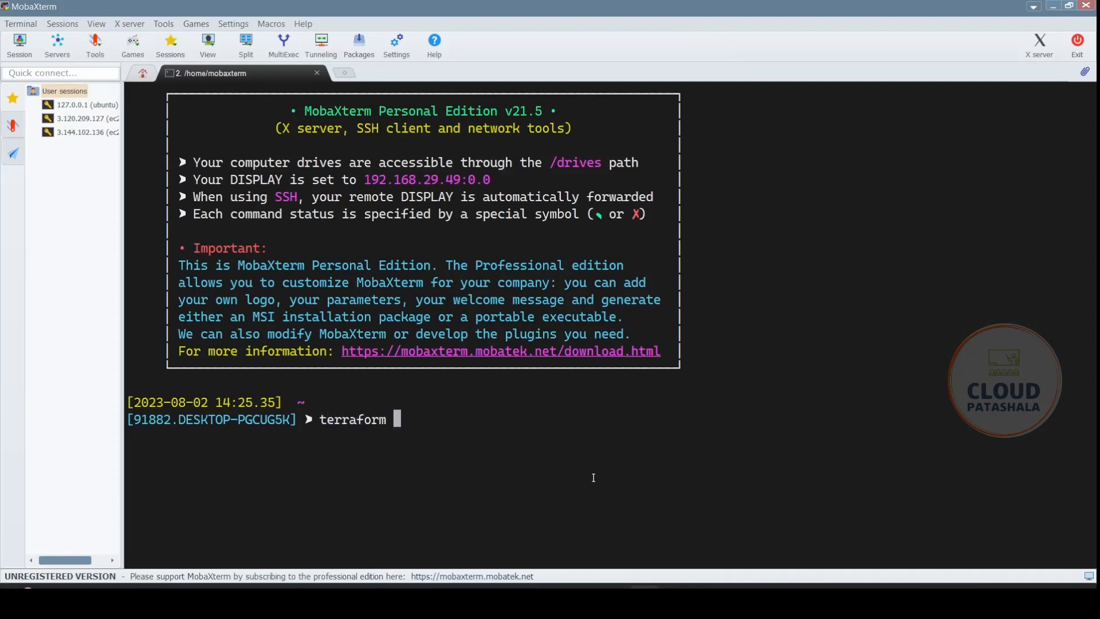
pyautogui.write('--ver')
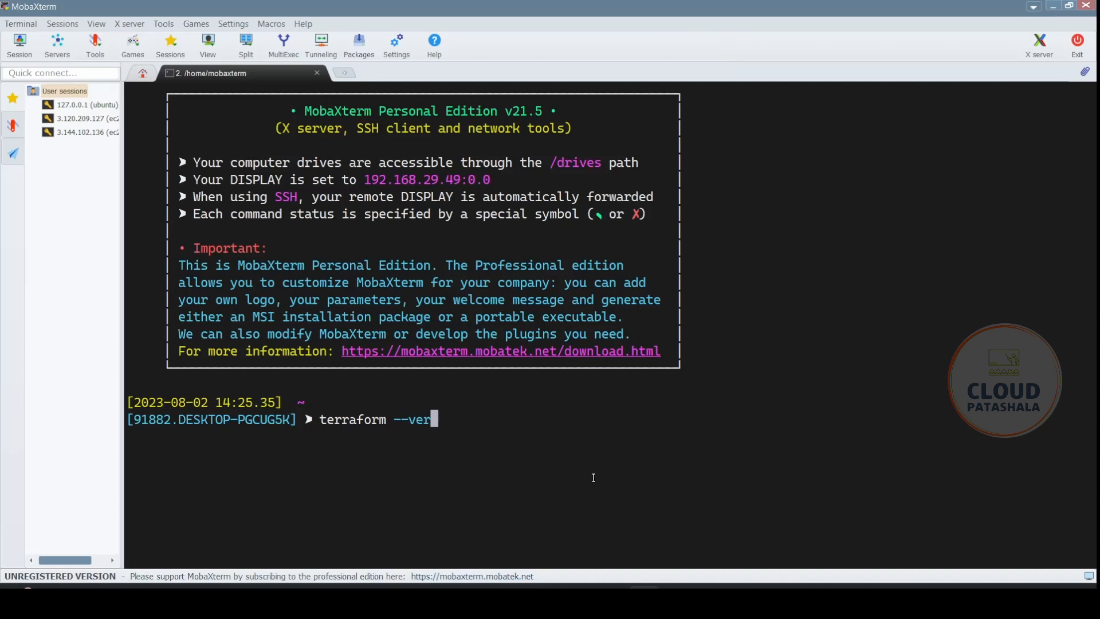
pyautogui.press('Return')
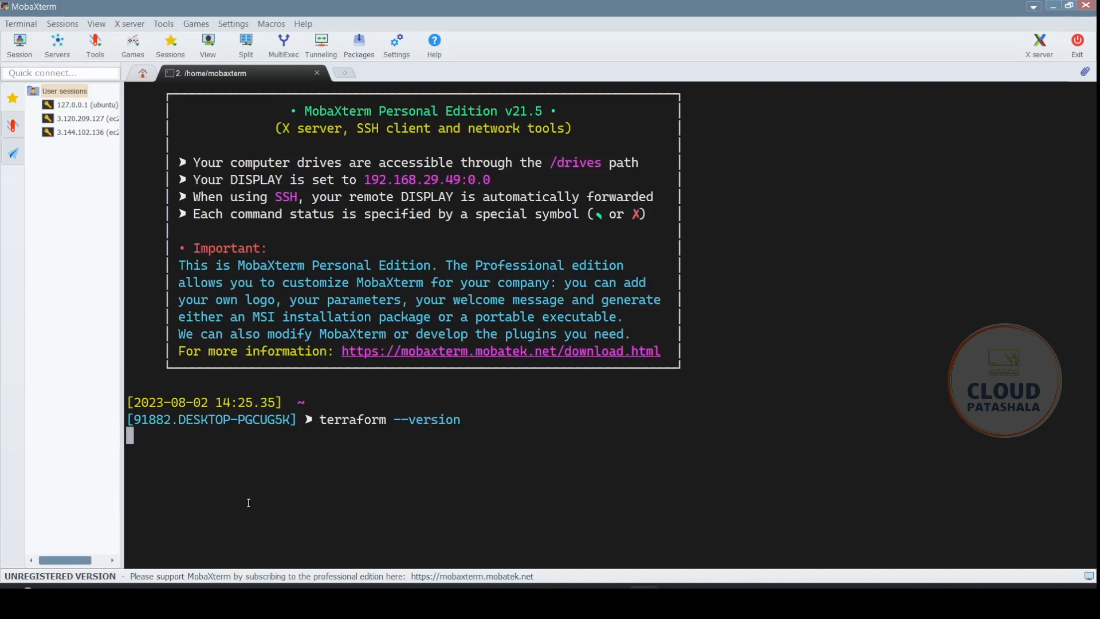
pyautogui.press('Return')
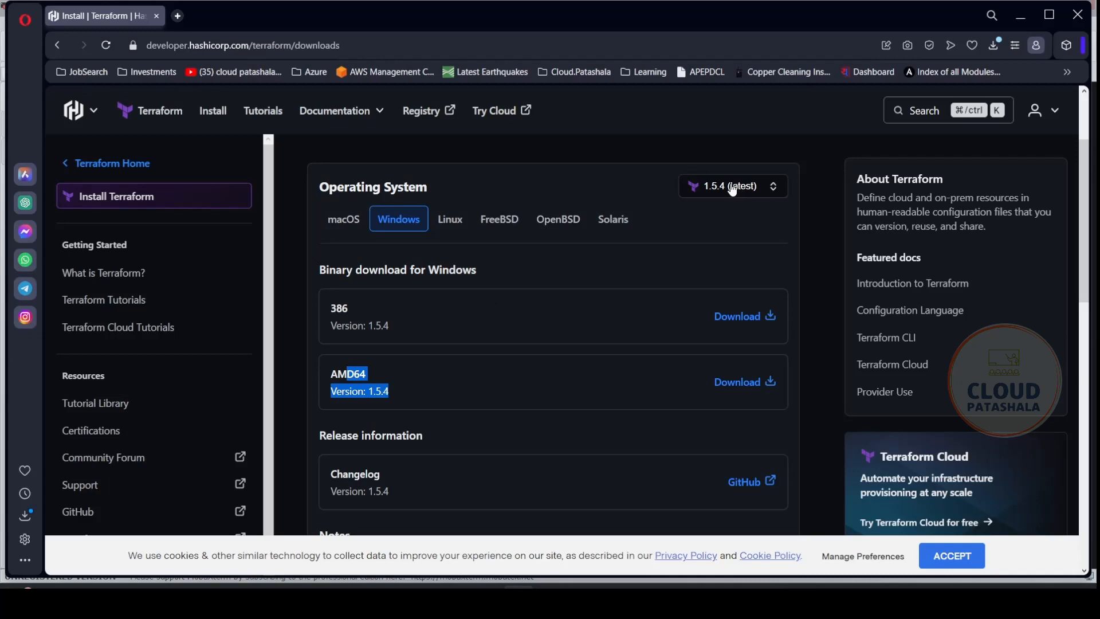
pyautogui.moveTo(727, 193)
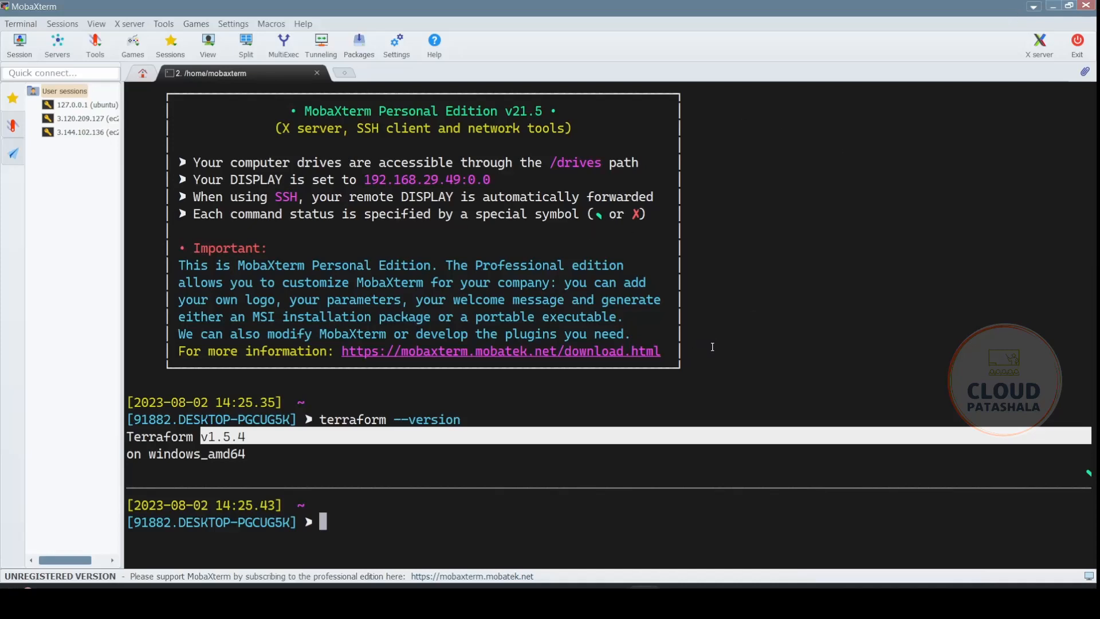
pyautogui.moveTo(699, 243)
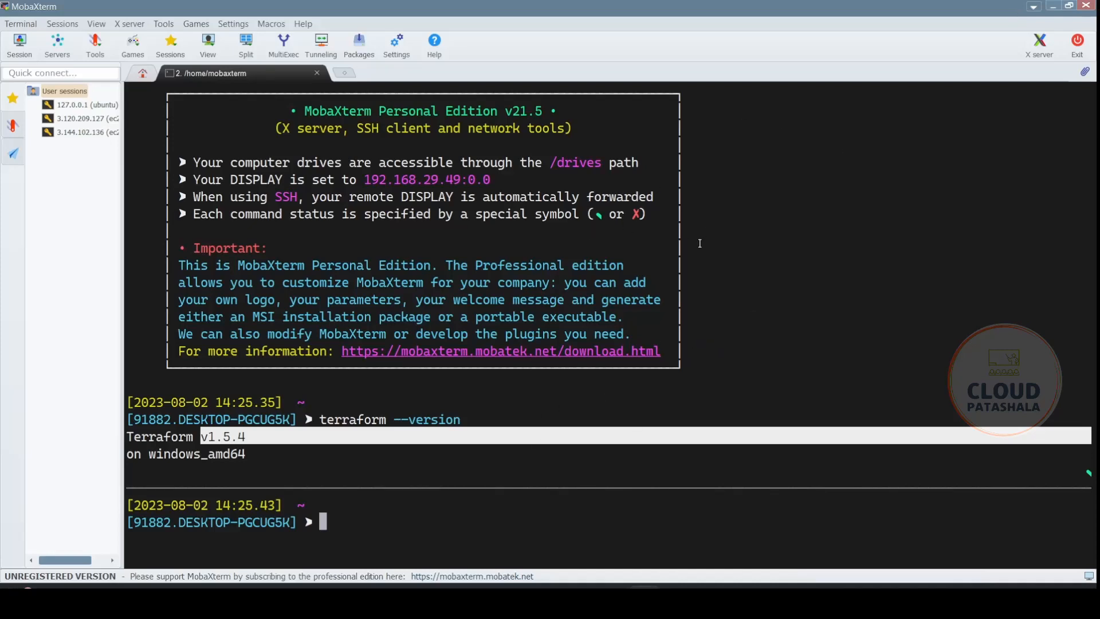